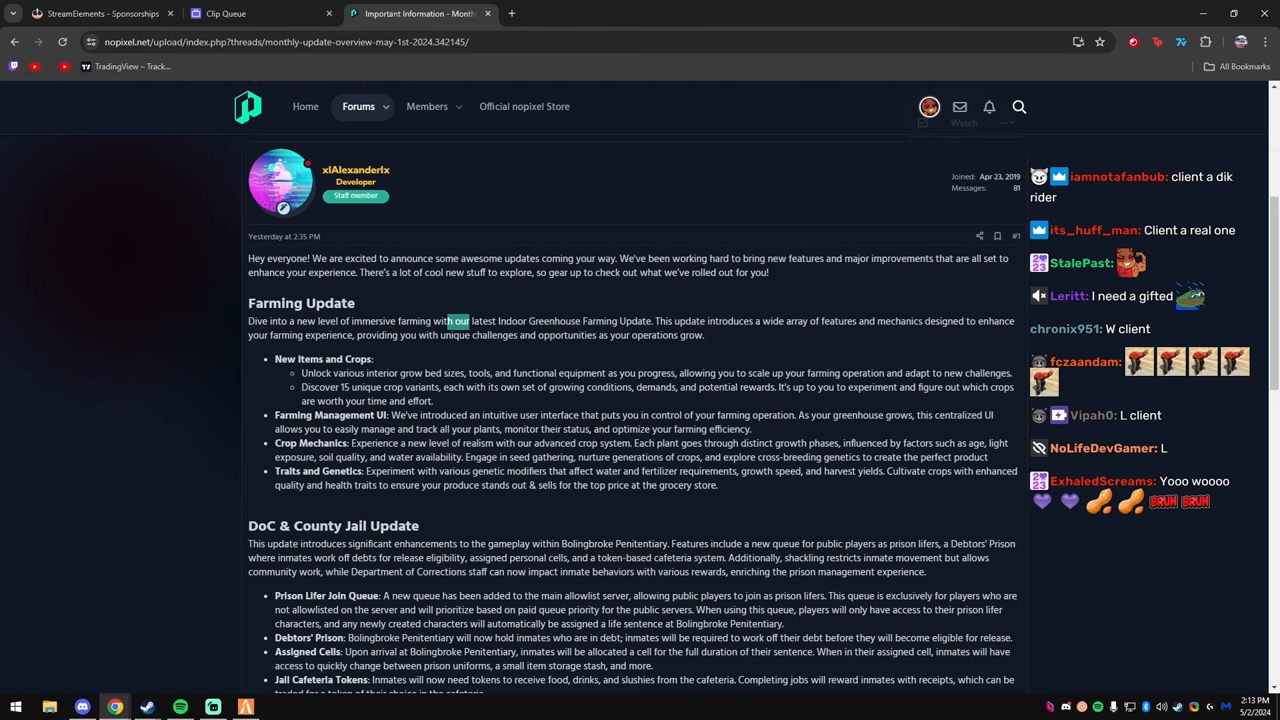
# Read down past the Farming Update into the DoC & County Jail Update section.
pyautogui.scroll(-3)
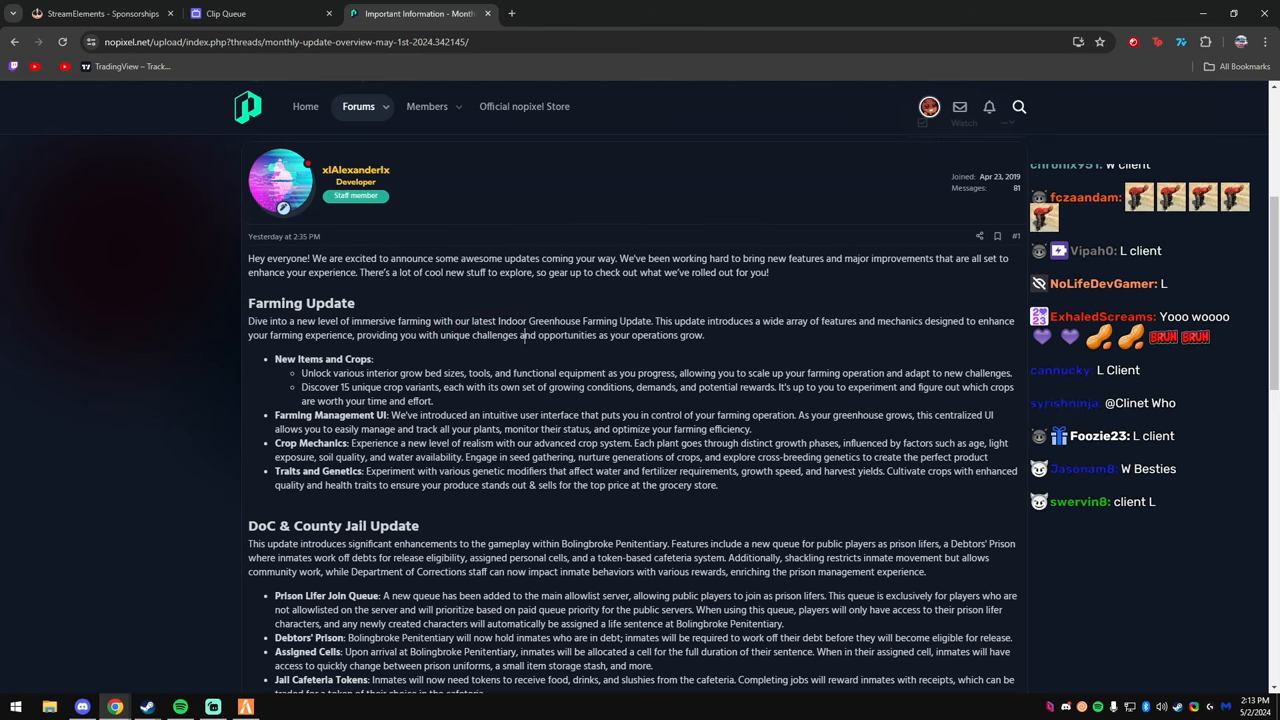
pyautogui.scroll(-3)
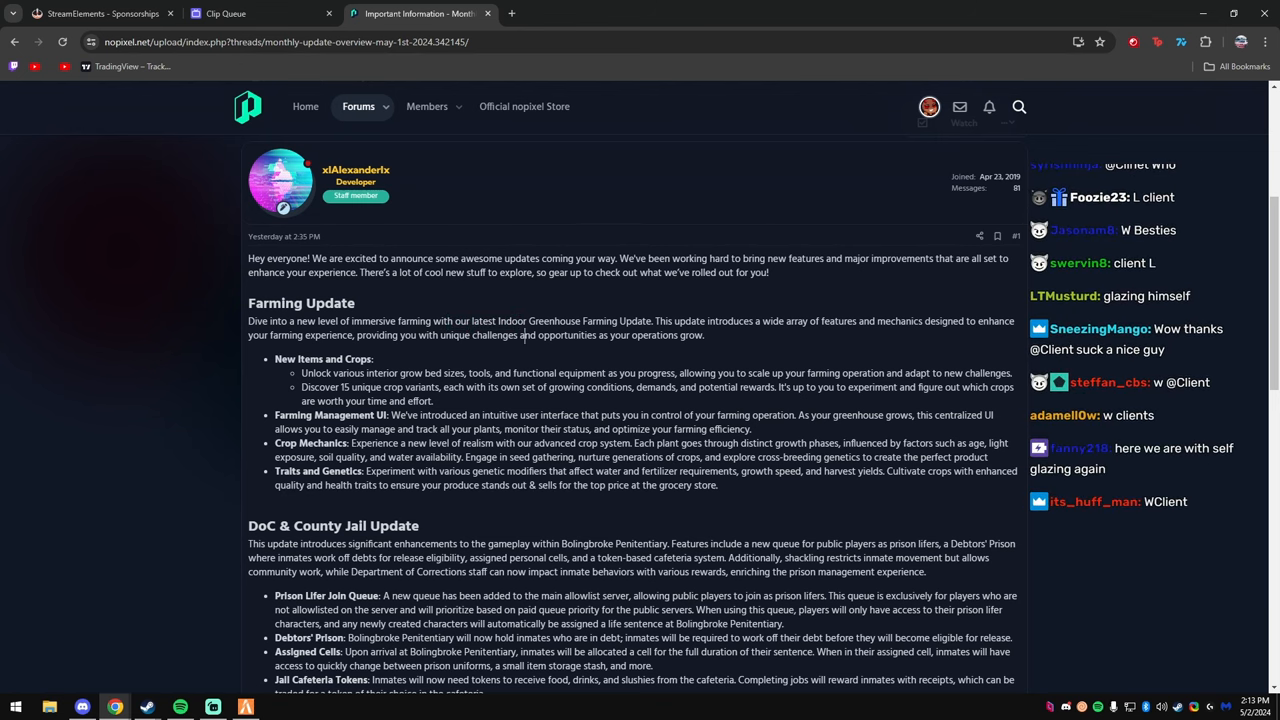
pyautogui.scroll(-3)
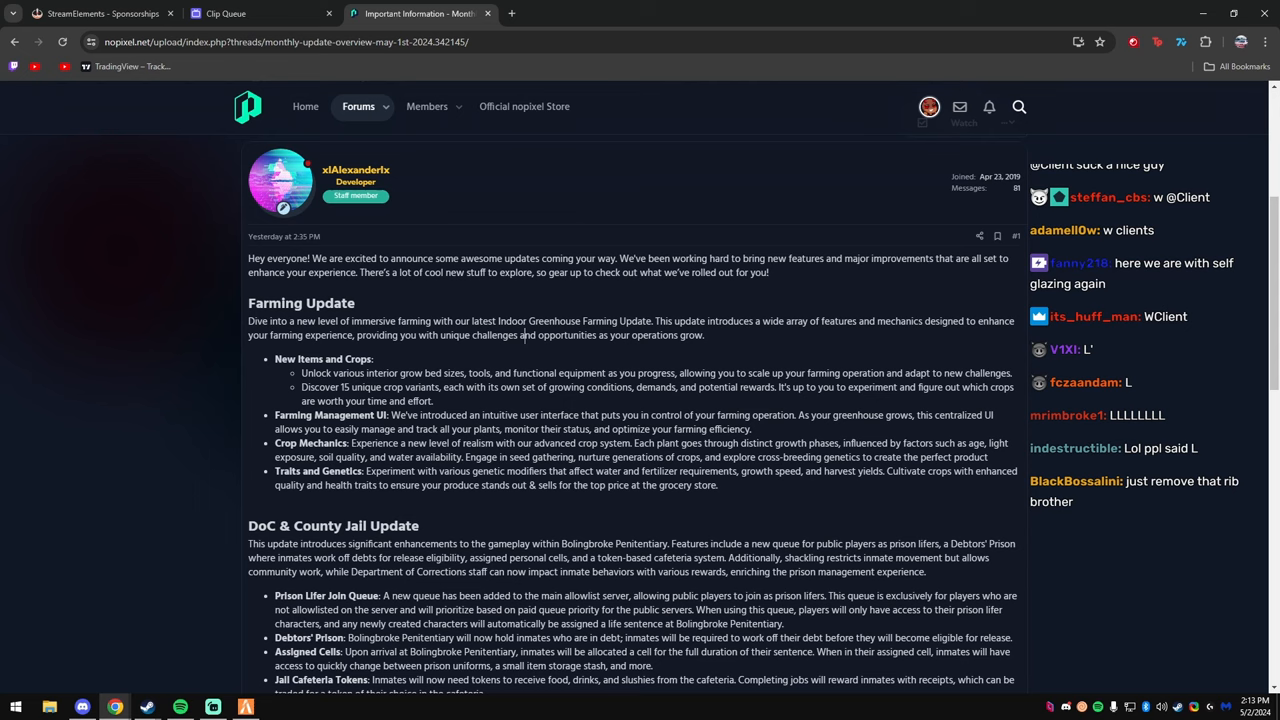
pyautogui.scroll(-3)
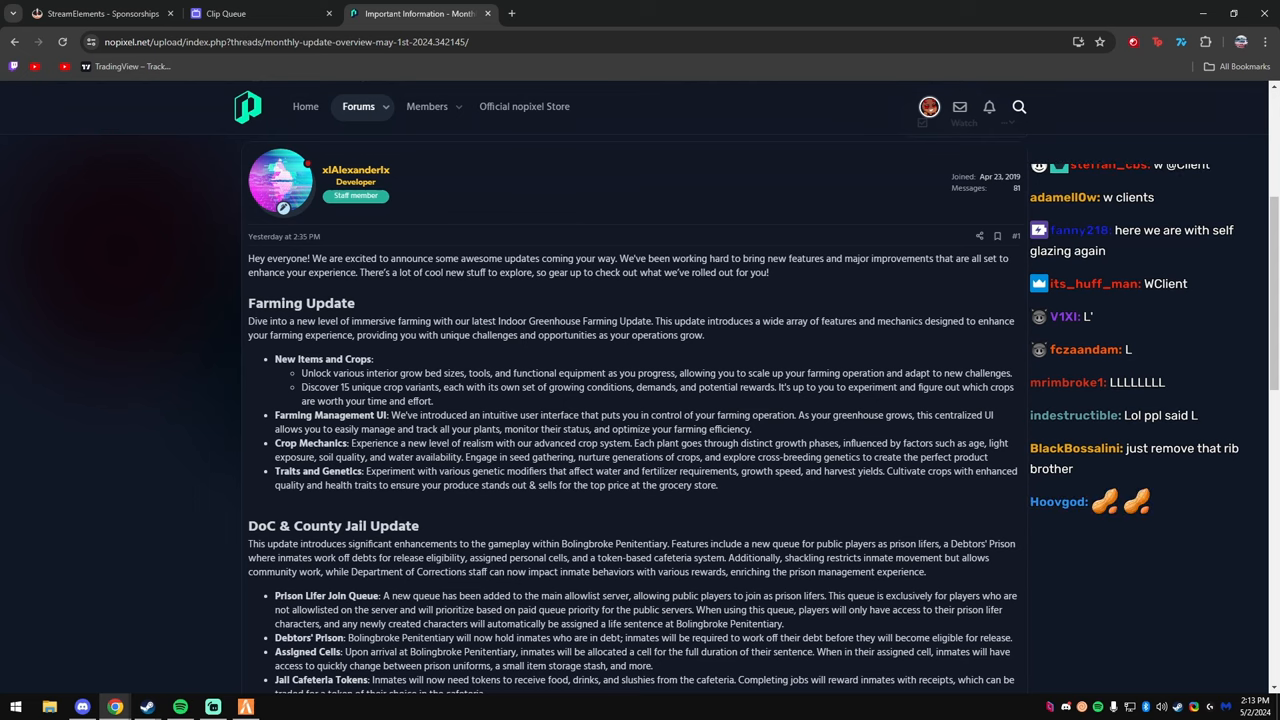
pyautogui.scroll(-3)
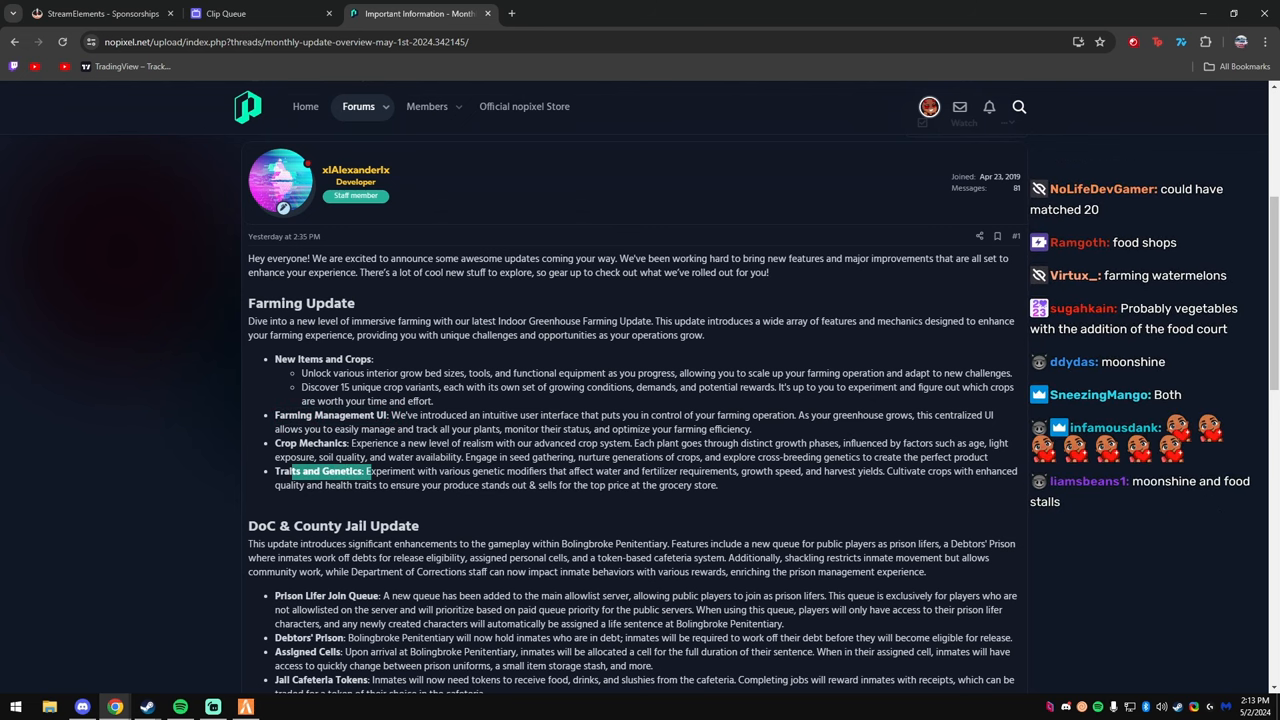
pyautogui.scroll(-3)
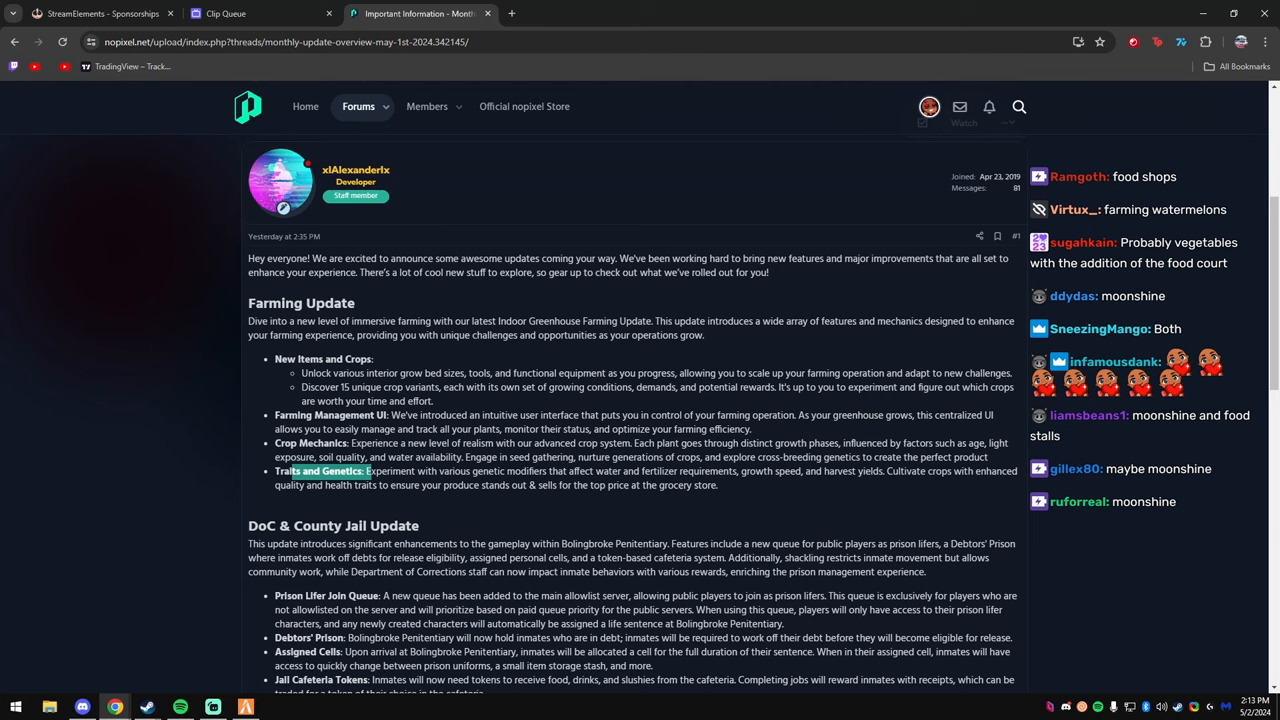
pyautogui.scroll(-3)
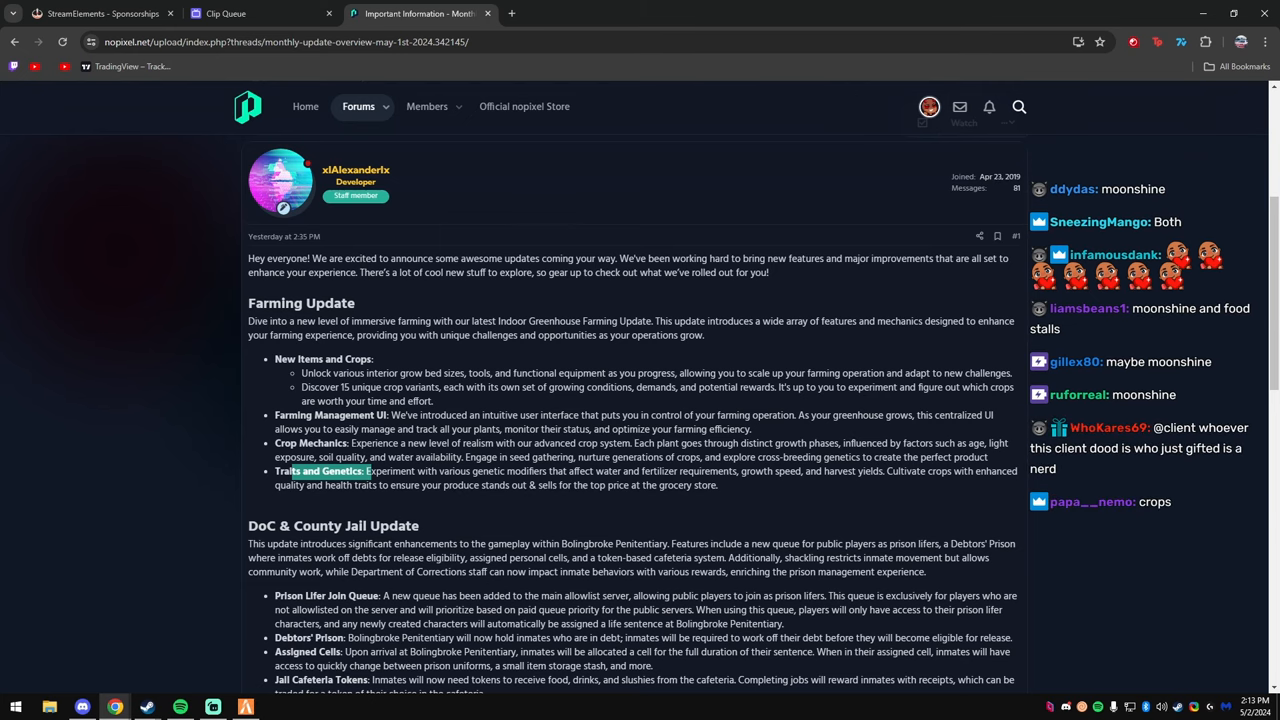
pyautogui.scroll(-3)
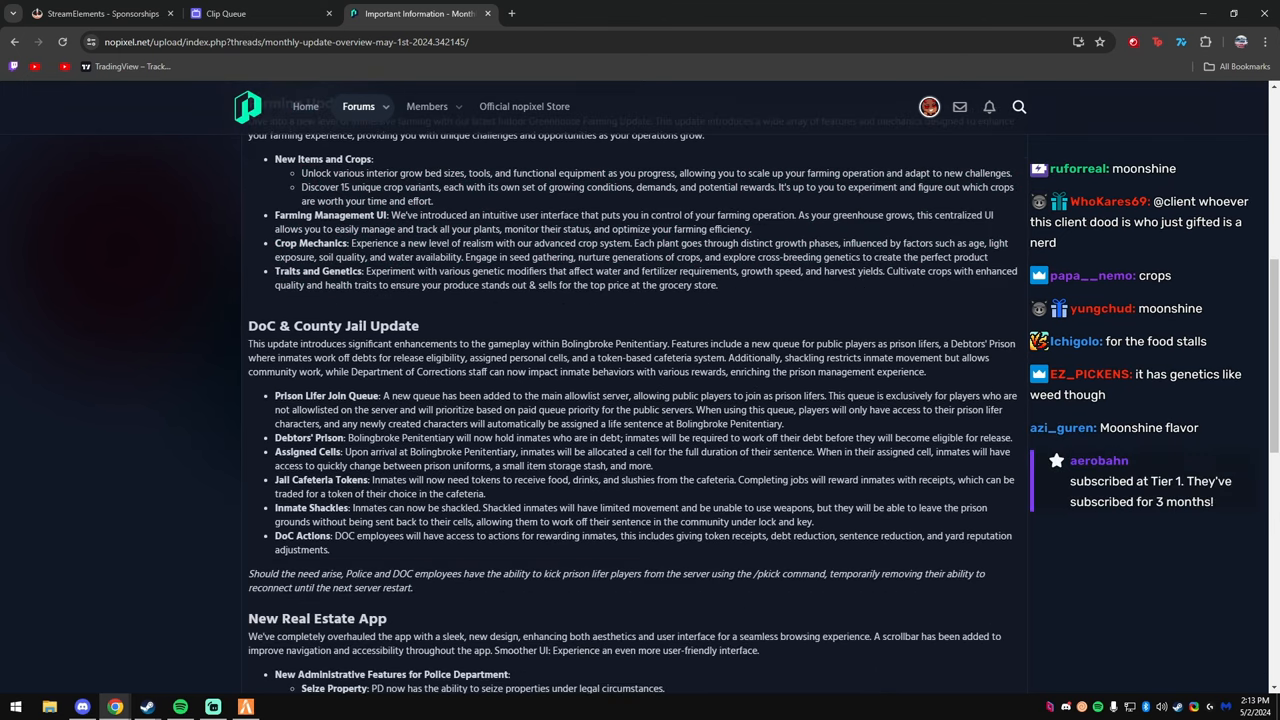
# Highlight the Prison Lifer Join Queue description and read on to the Real Estate App feature list.
pyautogui.scroll(-3)
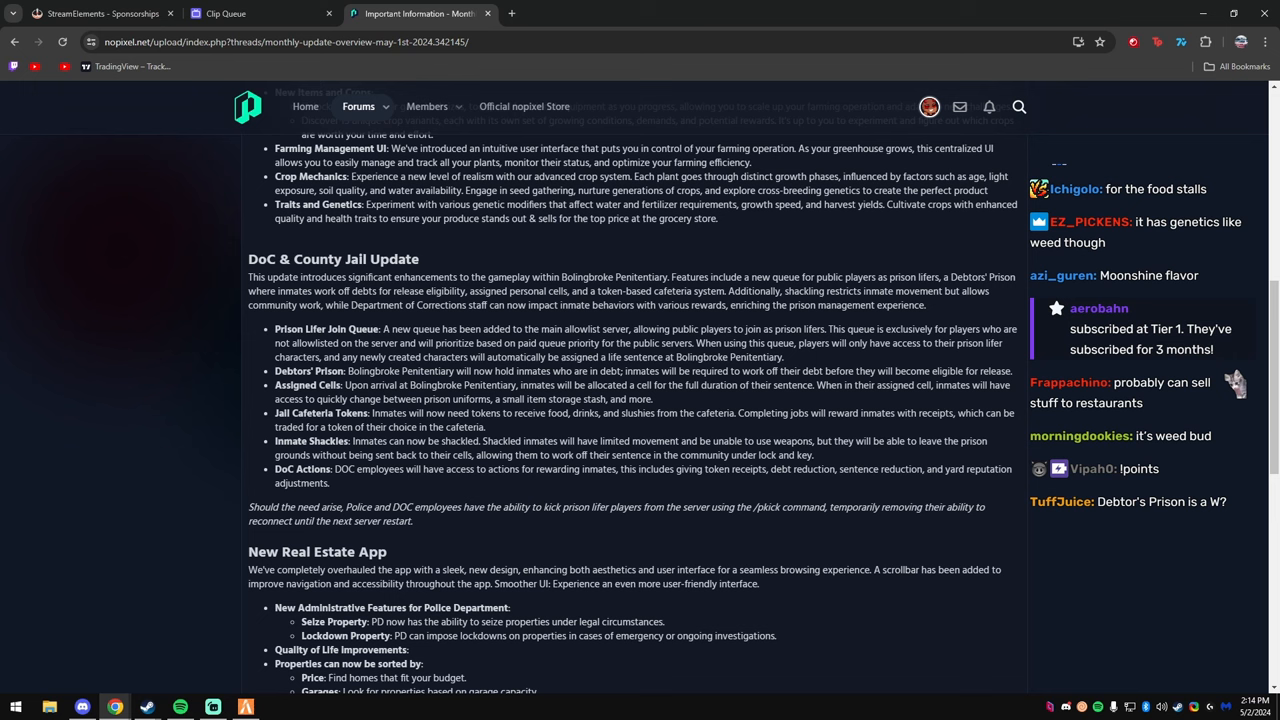
pyautogui.moveTo(392, 328); pyautogui.dragTo(480, 328)
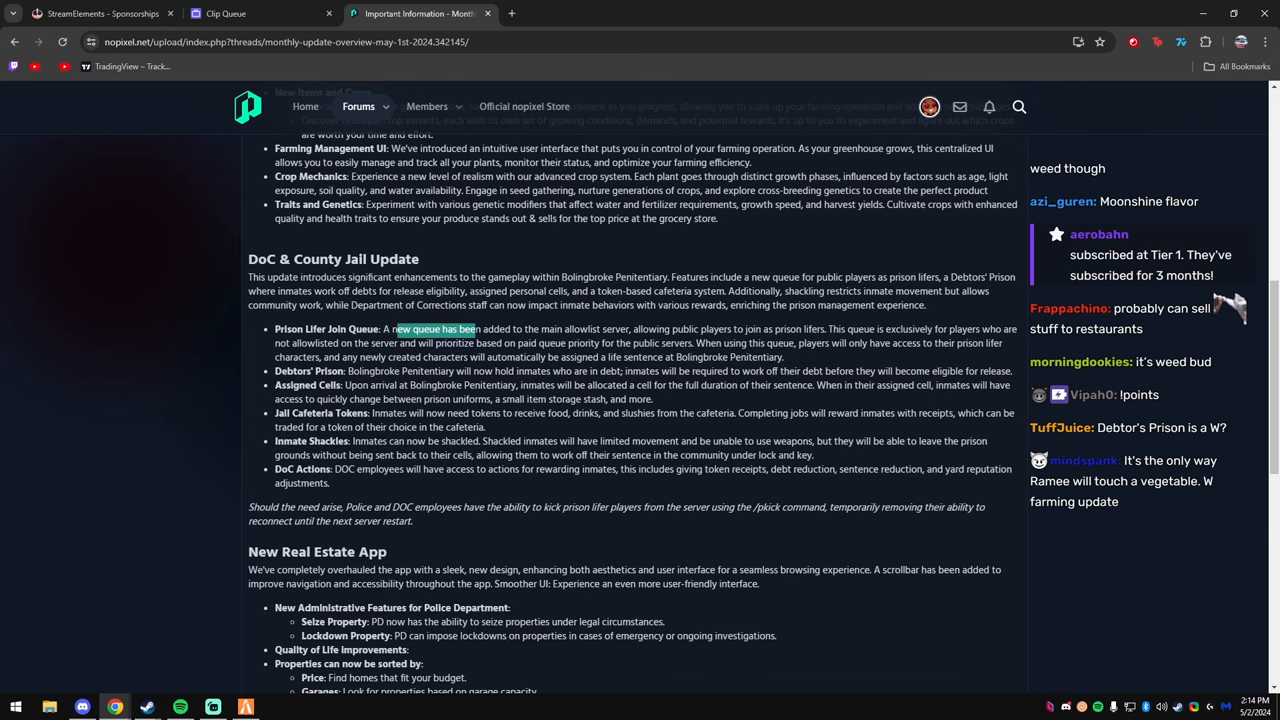
pyautogui.scroll(-3)
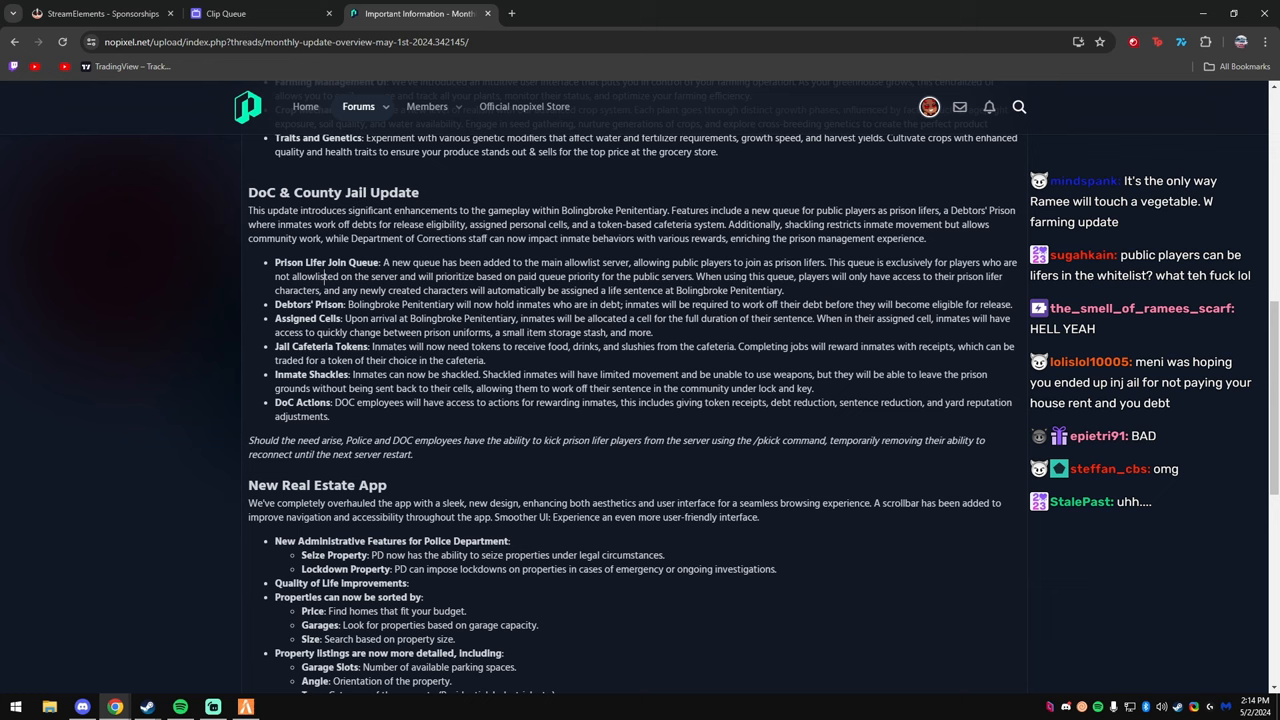
pyautogui.scroll(-3)
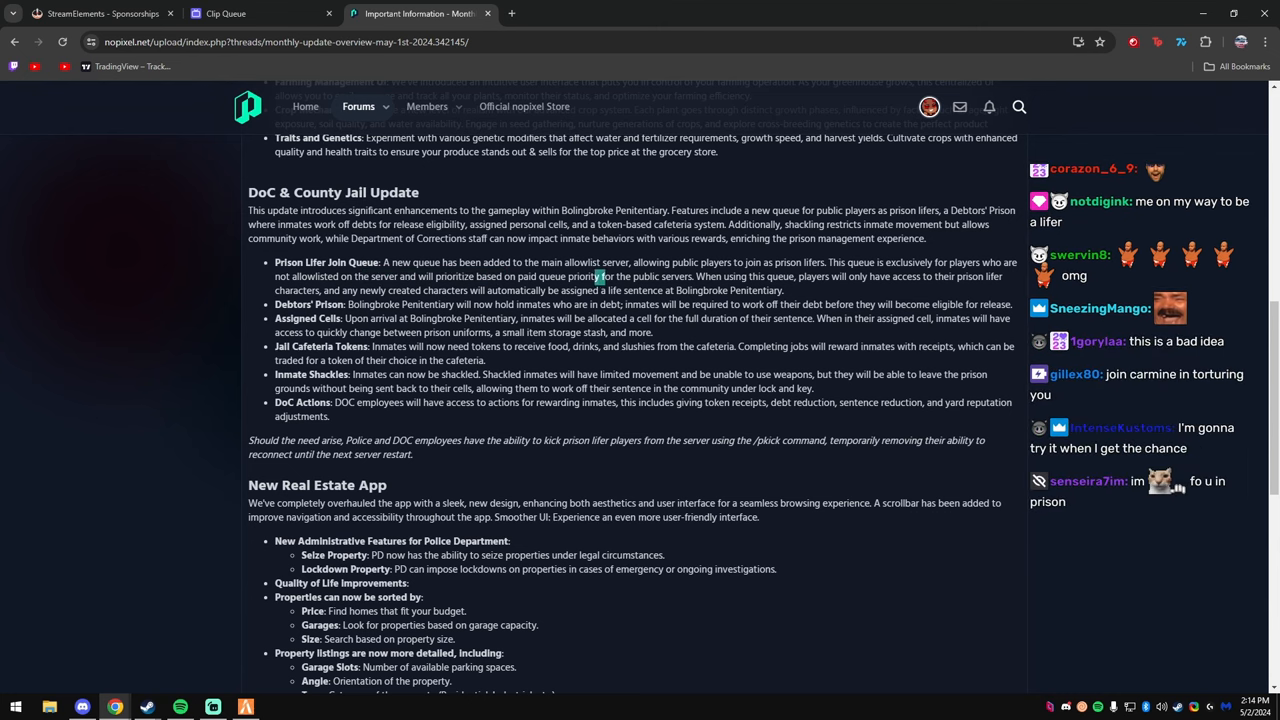
pyautogui.scroll(-3)
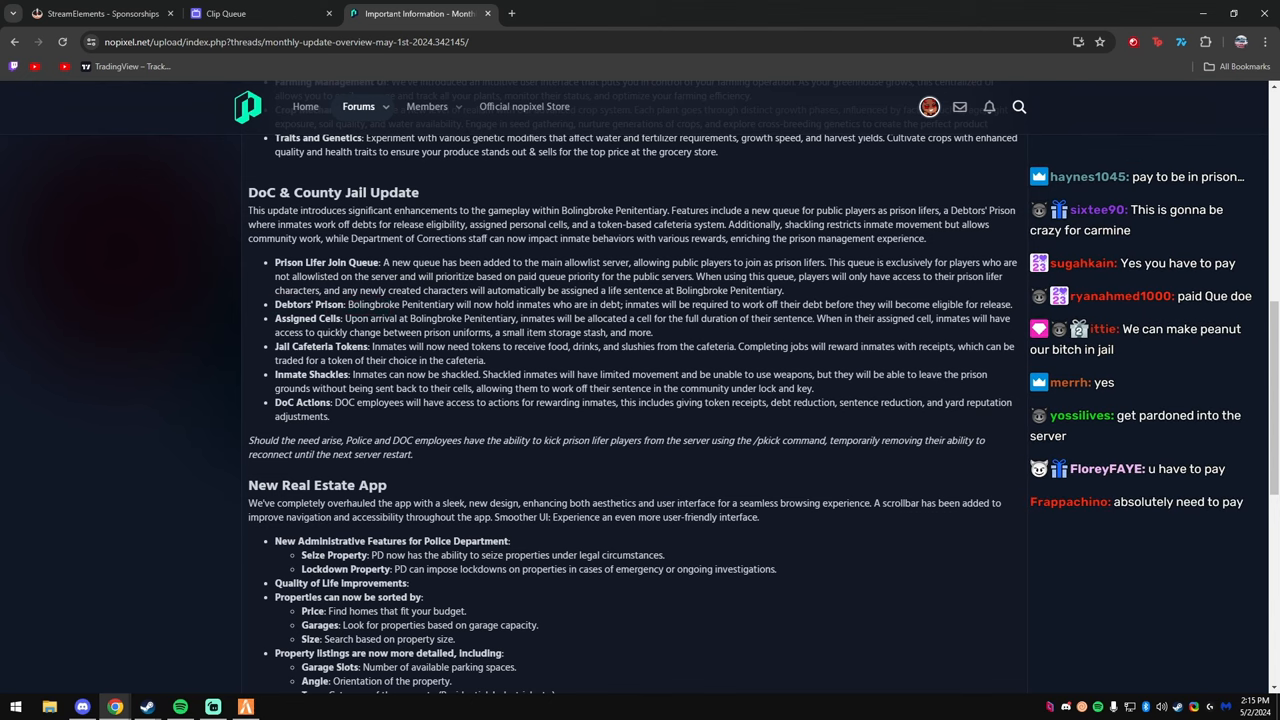
# Highlight the Debtors' Prison description and read on to the Jail Cafeteria Tokens entry.
pyautogui.moveTo(484, 304); pyautogui.dragTo(876, 304)
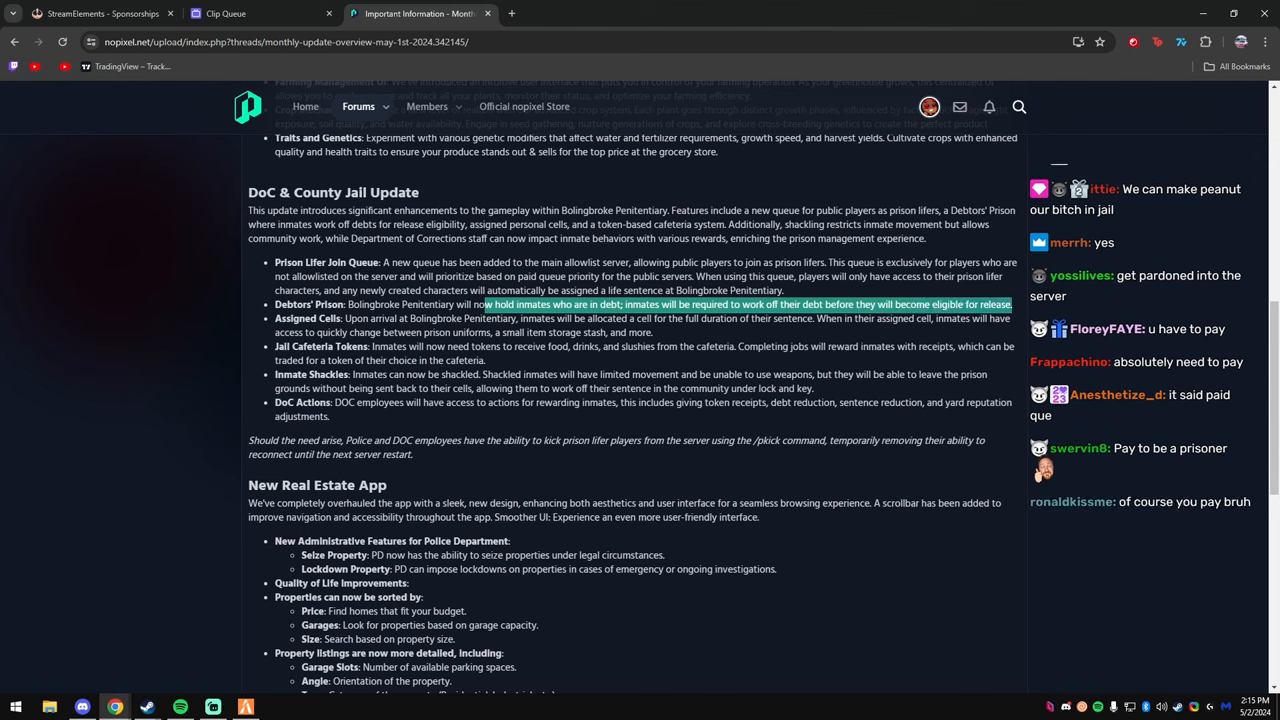
pyautogui.scroll(-3)
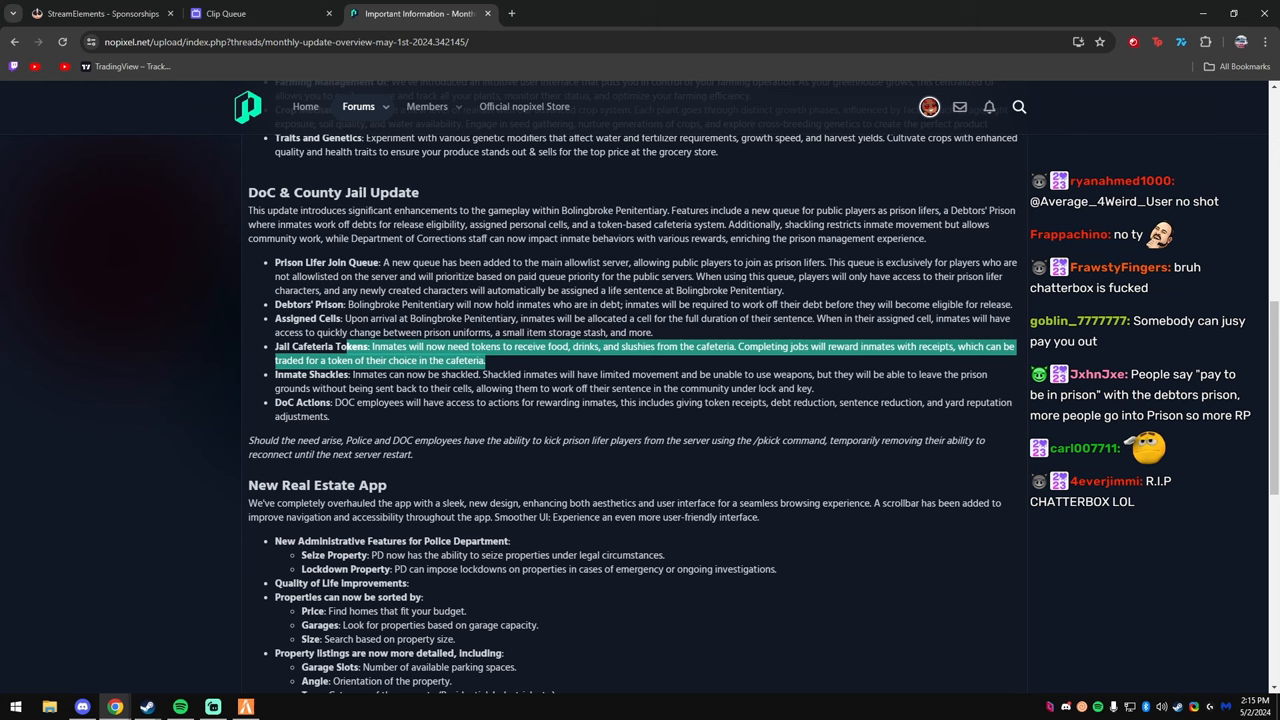
# Highlight the Inmate Shackles description and read down to the New Real Estate App heading.
pyautogui.moveTo(352, 374); pyautogui.dragTo(812, 388)
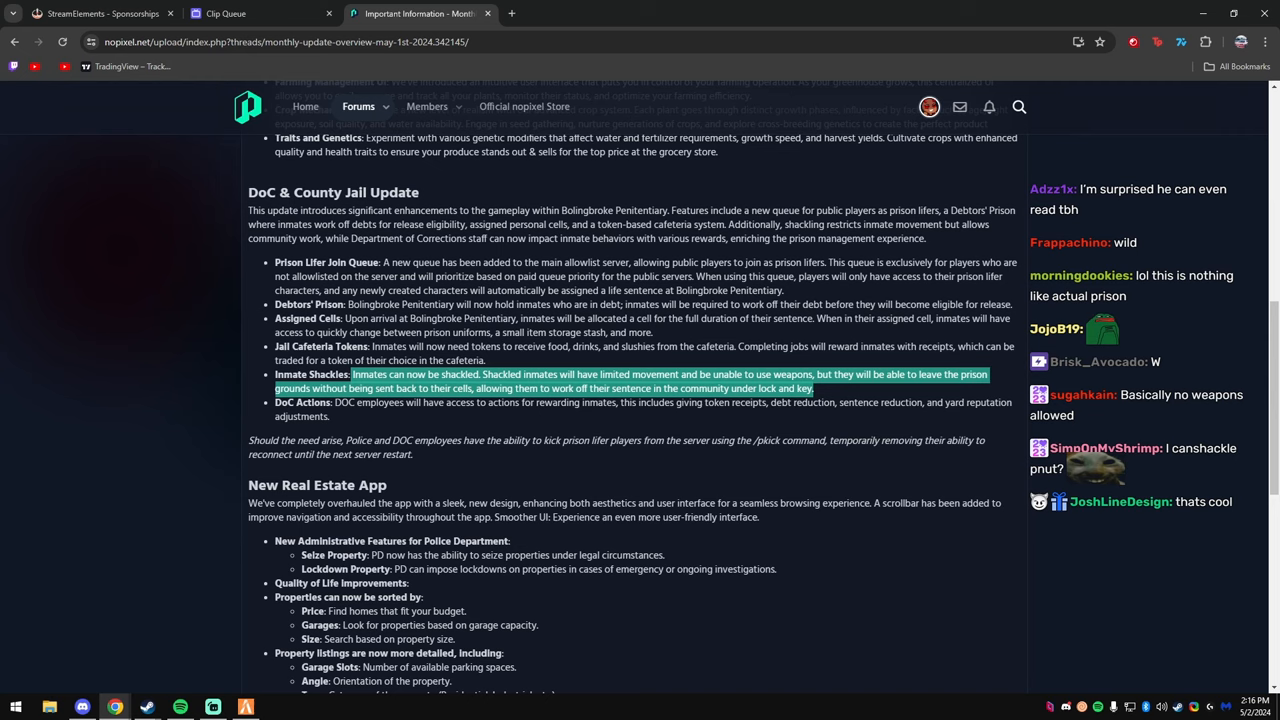
pyautogui.scroll(-3)
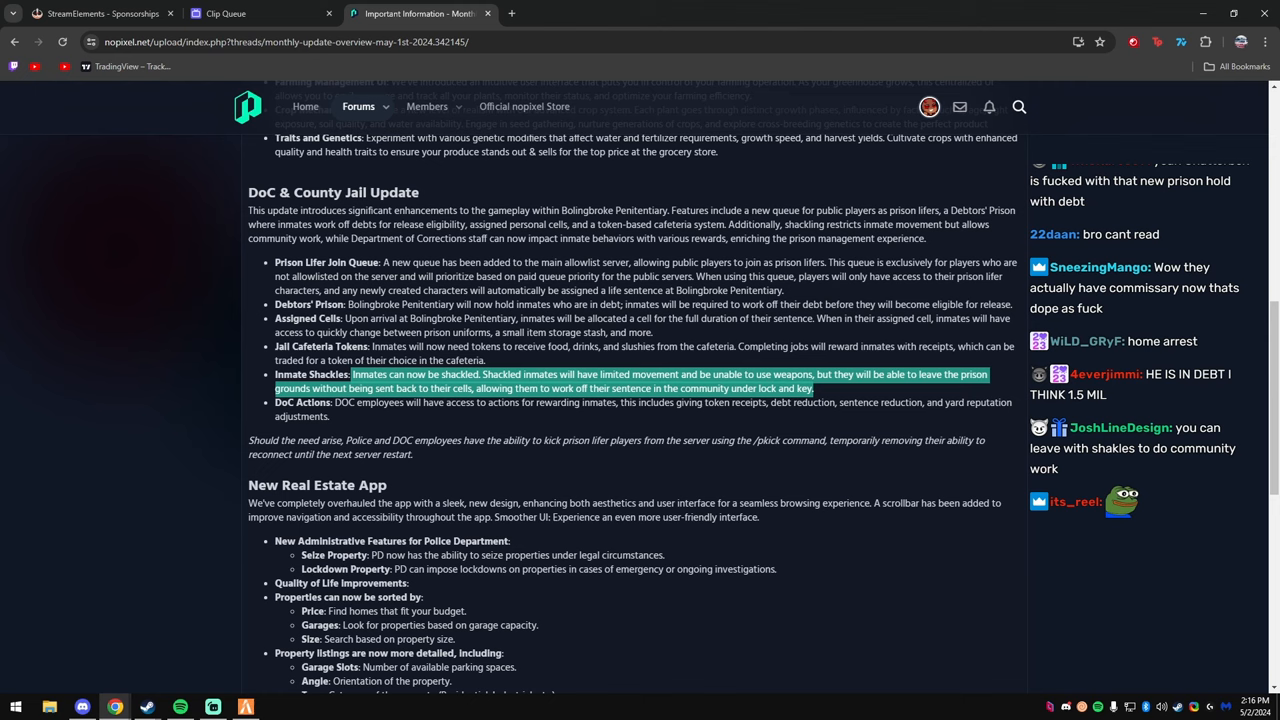
pyautogui.scroll(-3)
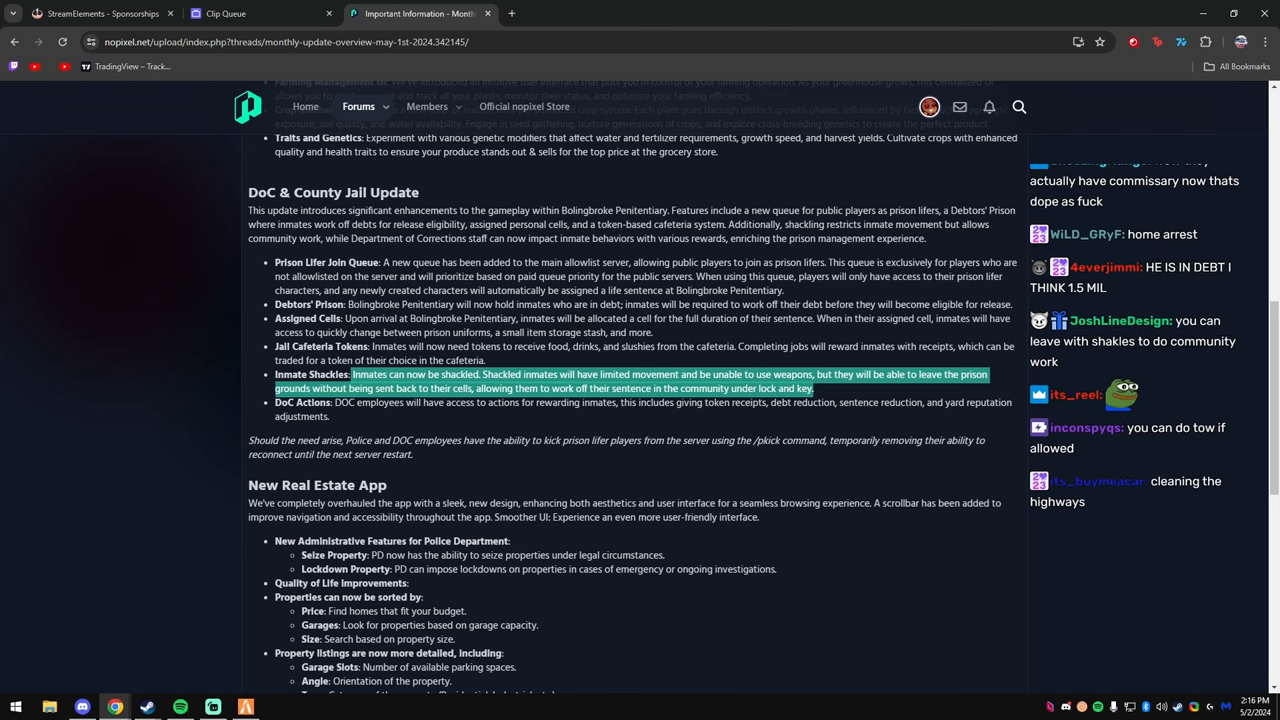
pyautogui.scroll(-3)
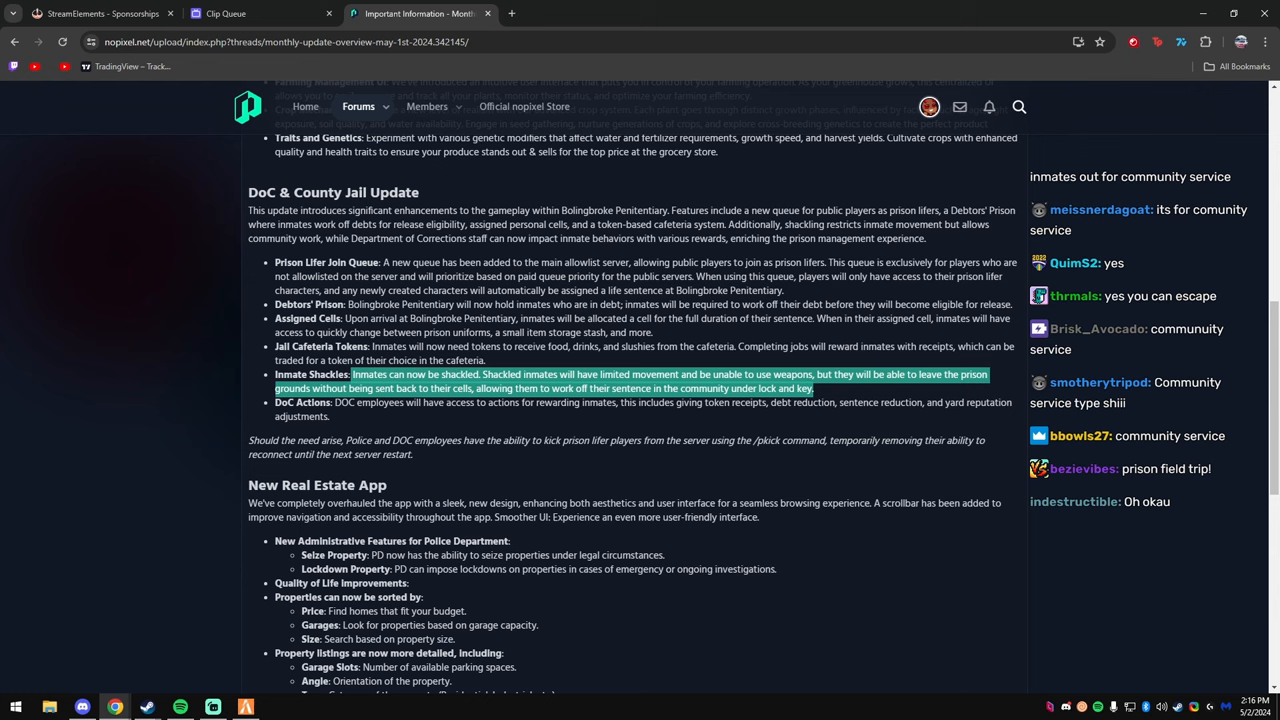
pyautogui.scroll(-3)
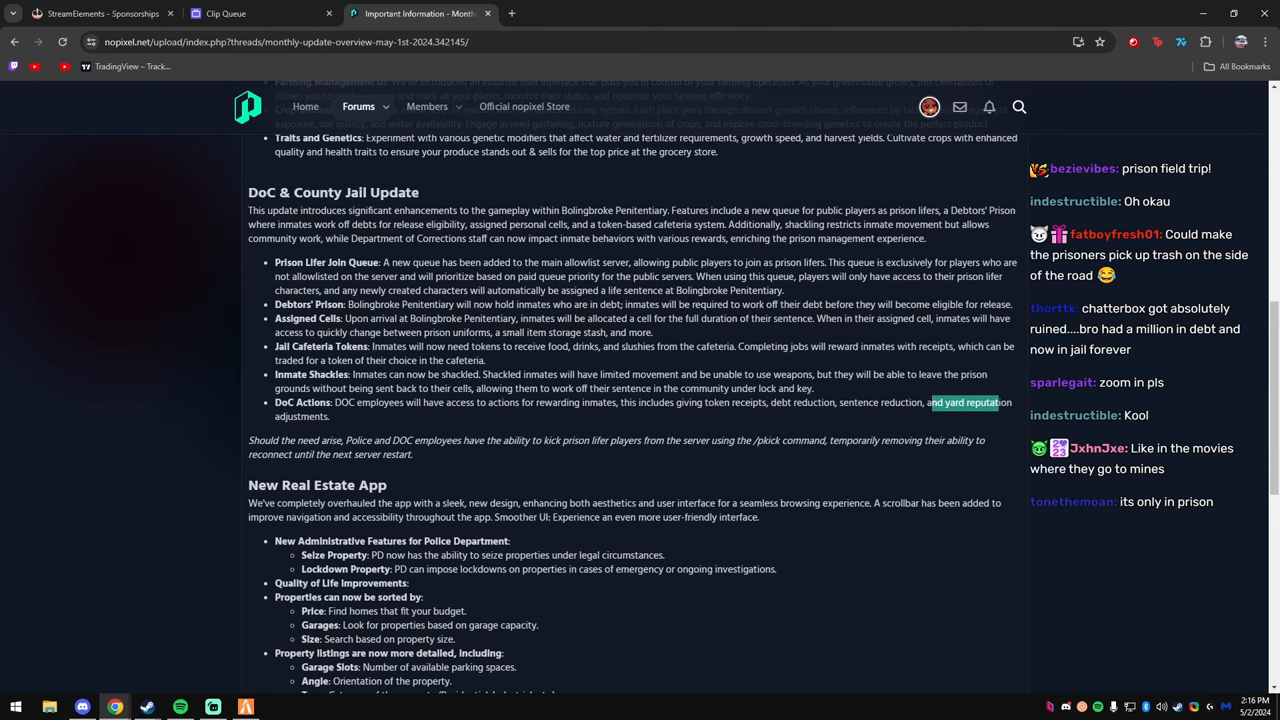
pyautogui.scroll(-3)
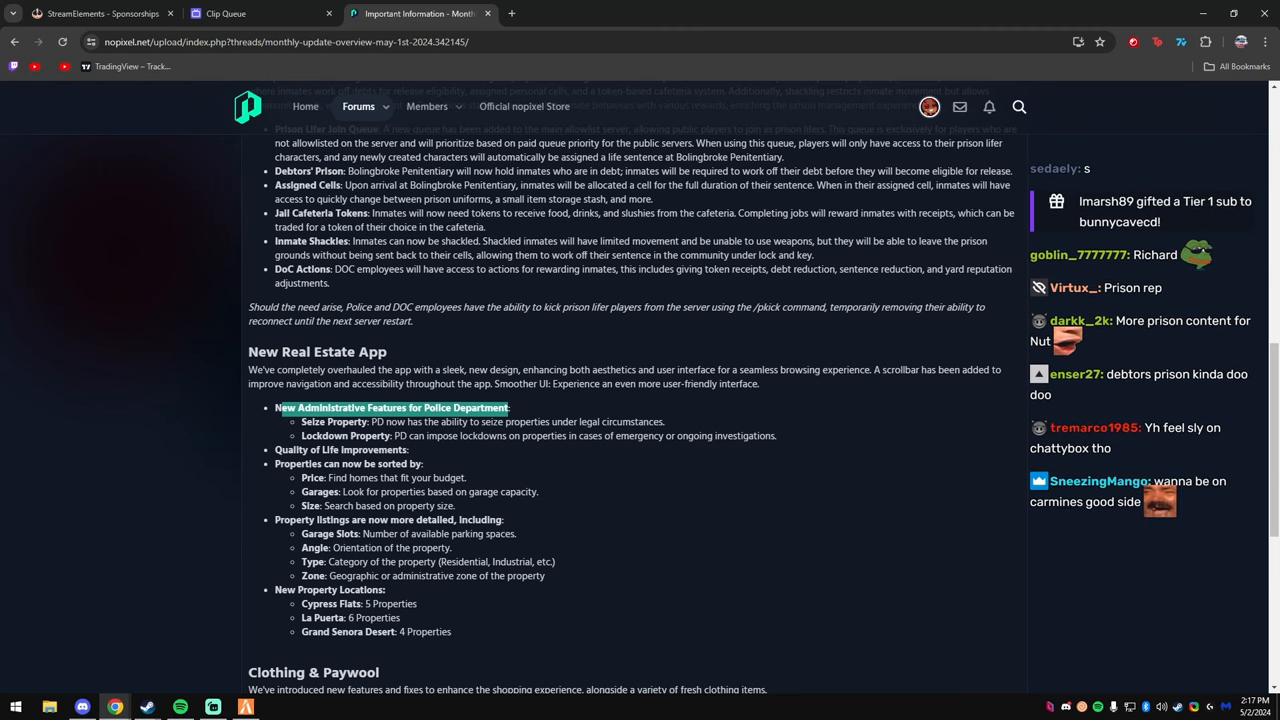
# Highlight the line about seizing properties and read through the Real Estate App's police and sorting features.
pyautogui.scroll(-3)
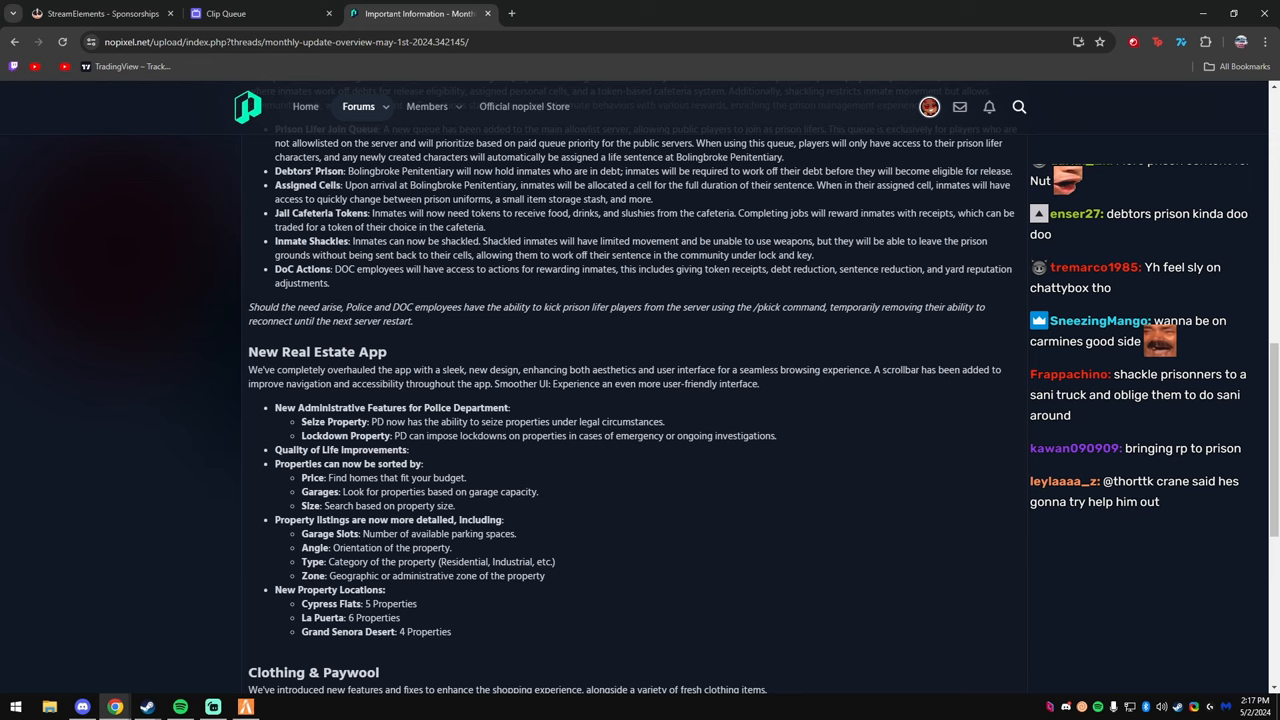
pyautogui.moveTo(378, 420); pyautogui.dragTo(436, 420)
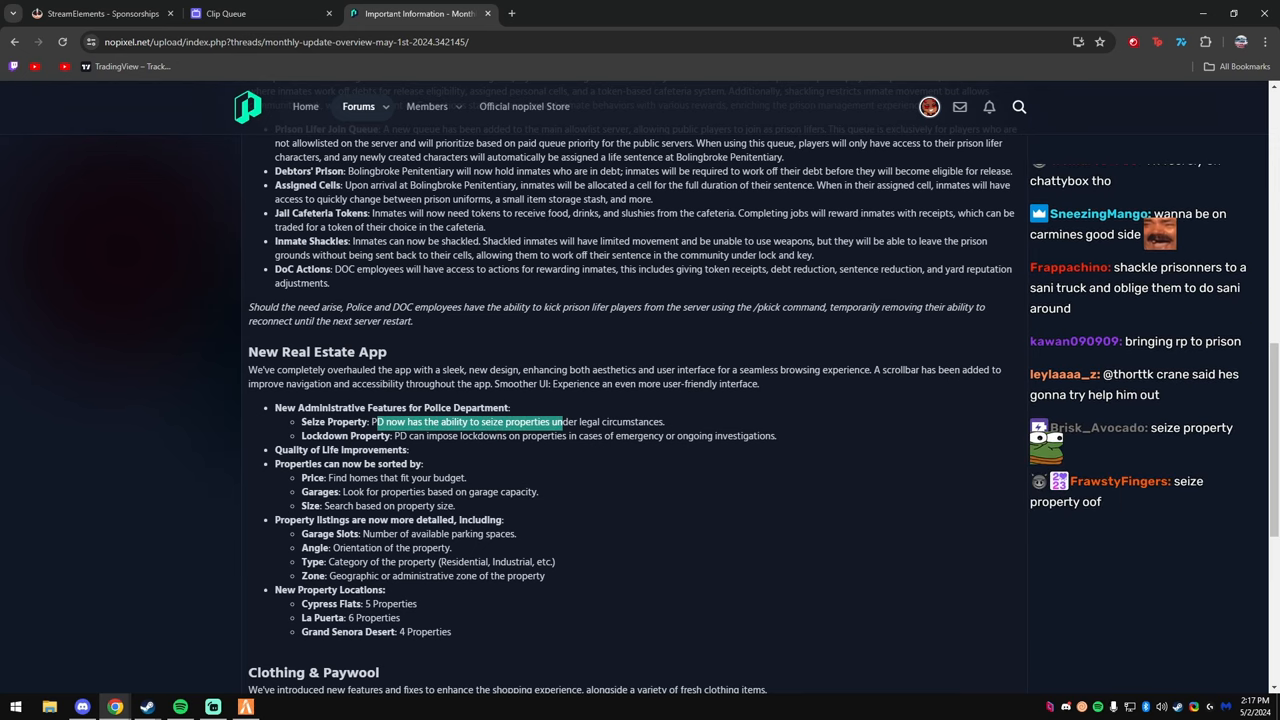
pyautogui.scroll(-3)
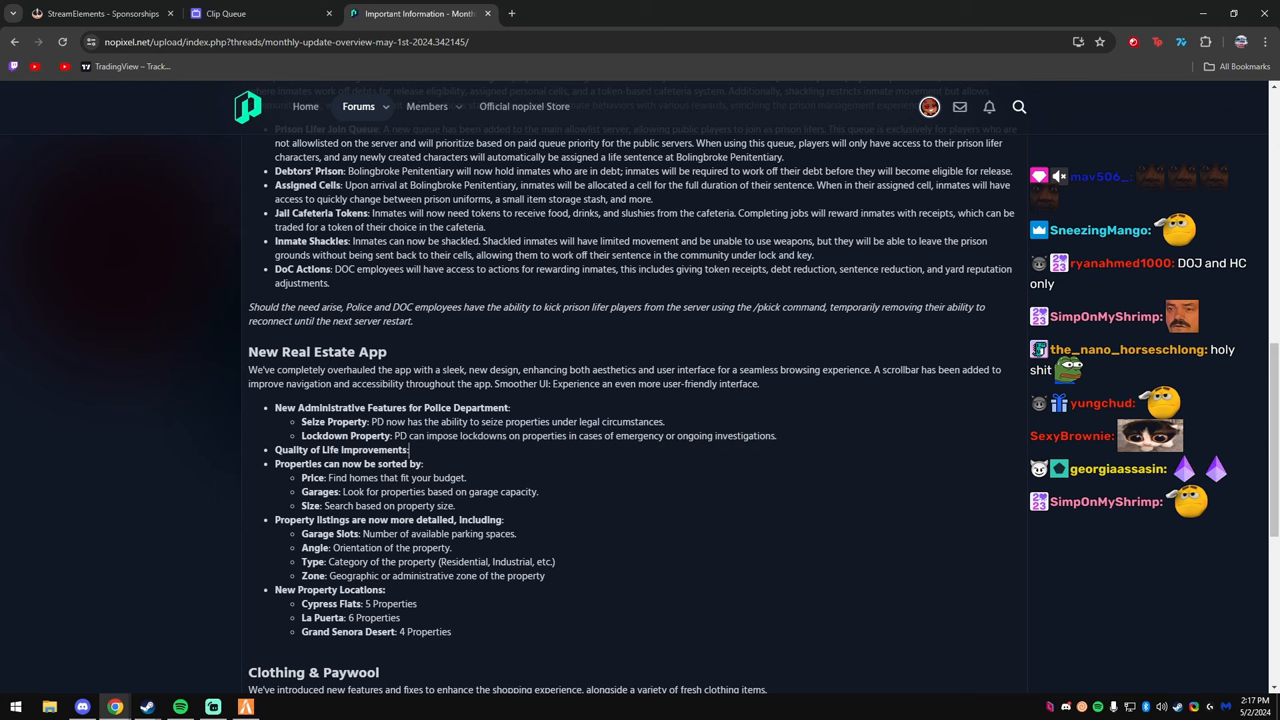
pyautogui.scroll(-3)
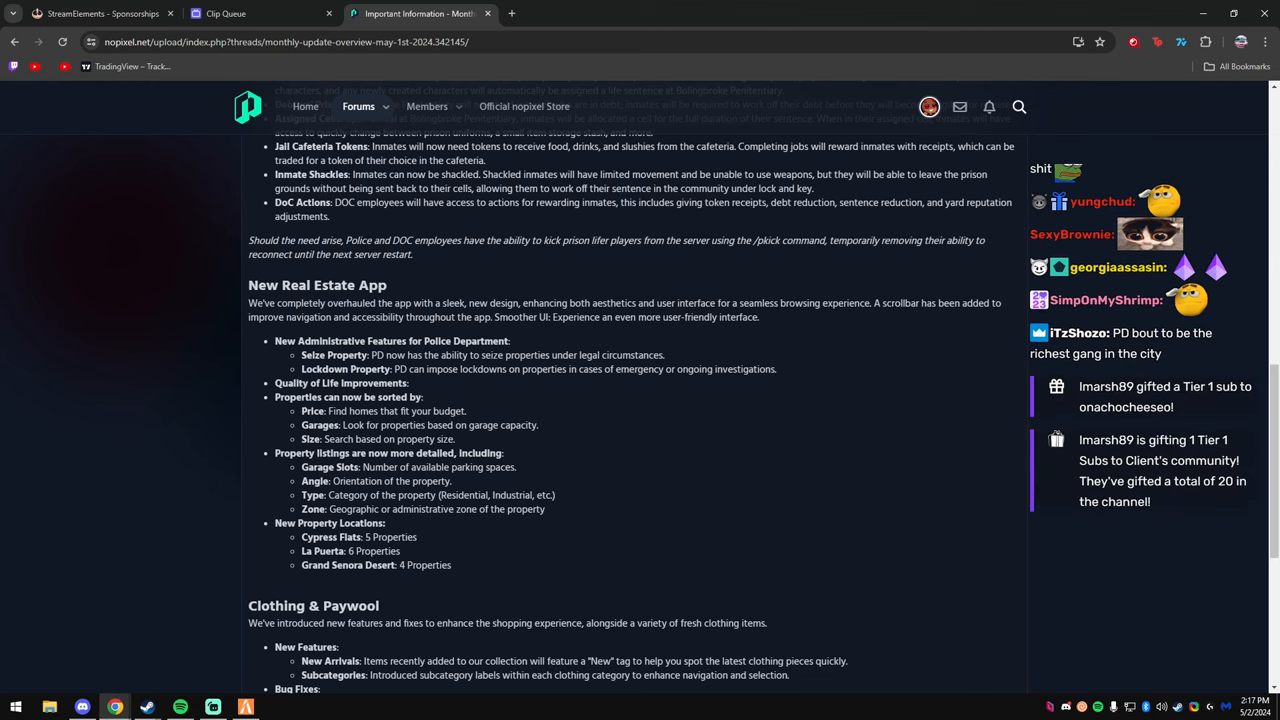
# Read through the New Property Locations list into the Clothing & Paywool section.
pyautogui.scroll(-3)
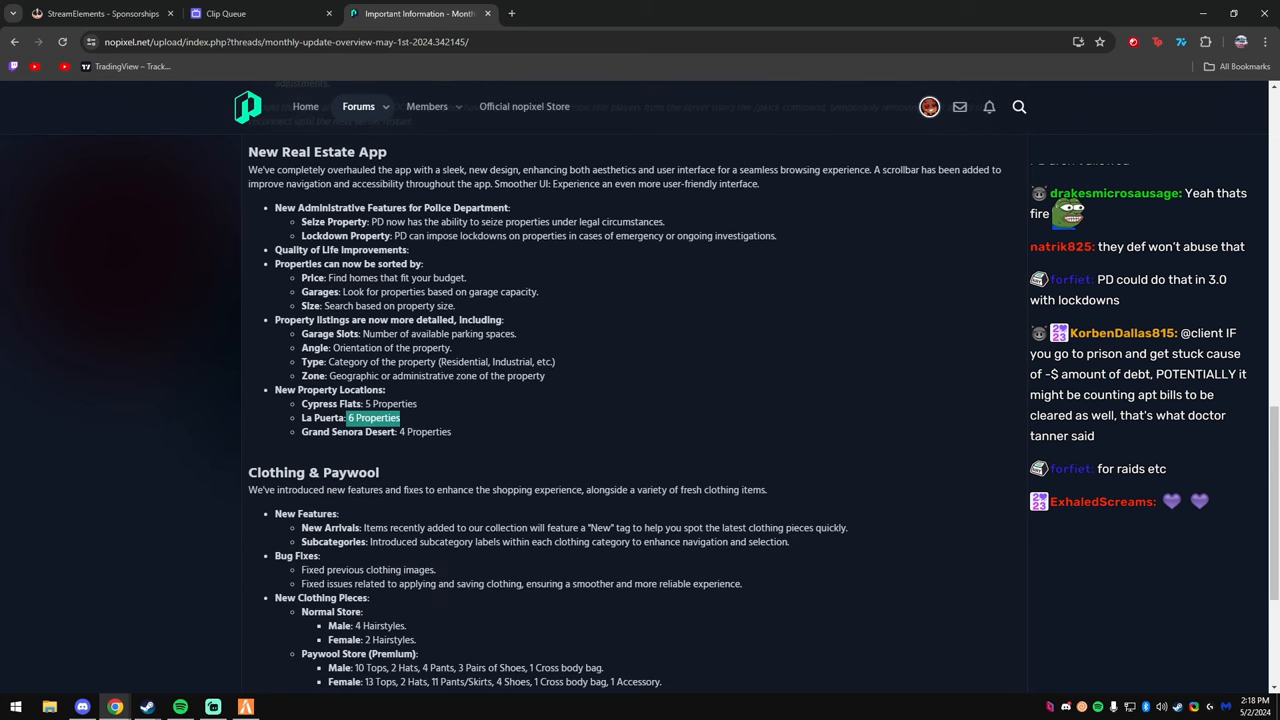
pyautogui.scroll(-3)
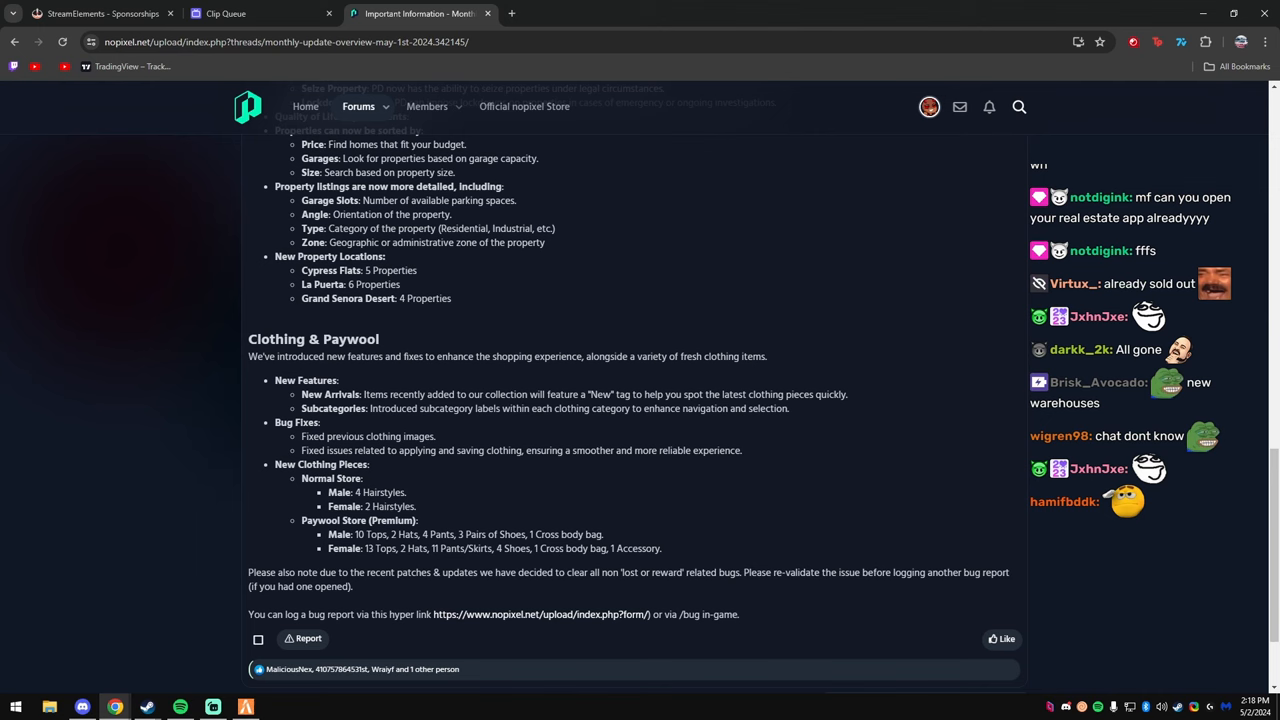
# Read the post to its closing bug-report note at the bottom of the thread.
pyautogui.scroll(-3)
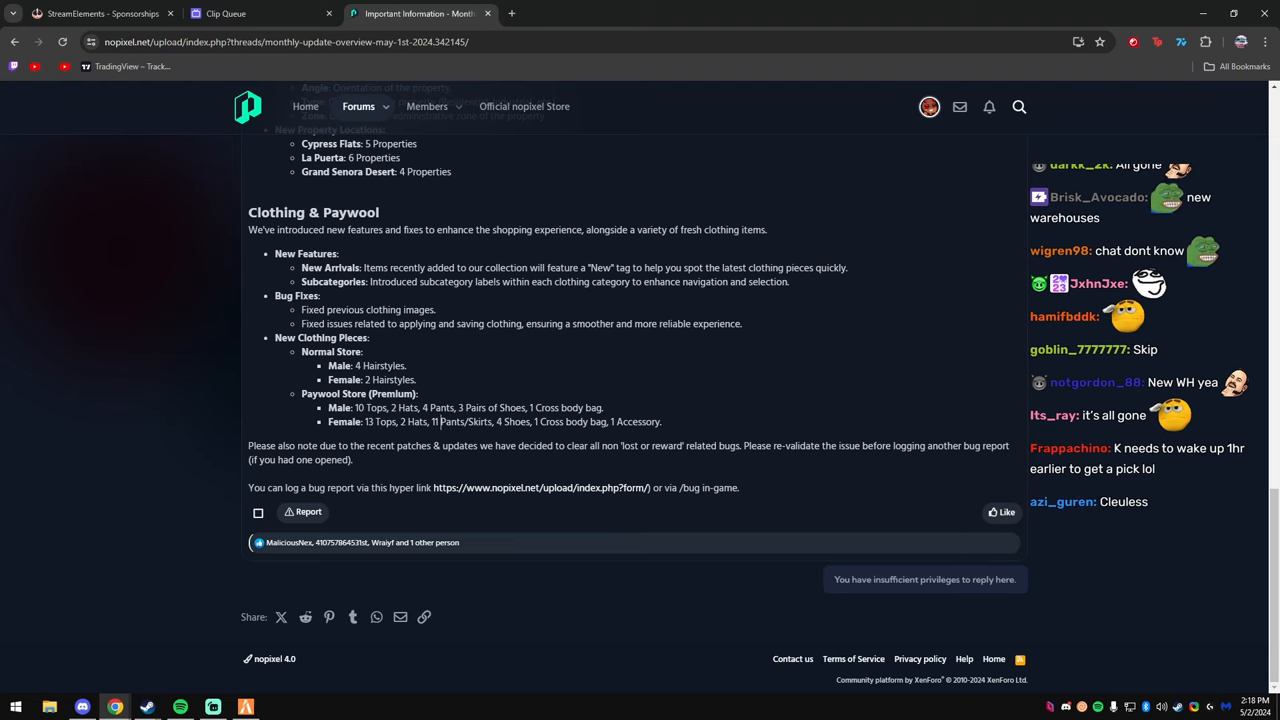
pyautogui.scroll(-3)
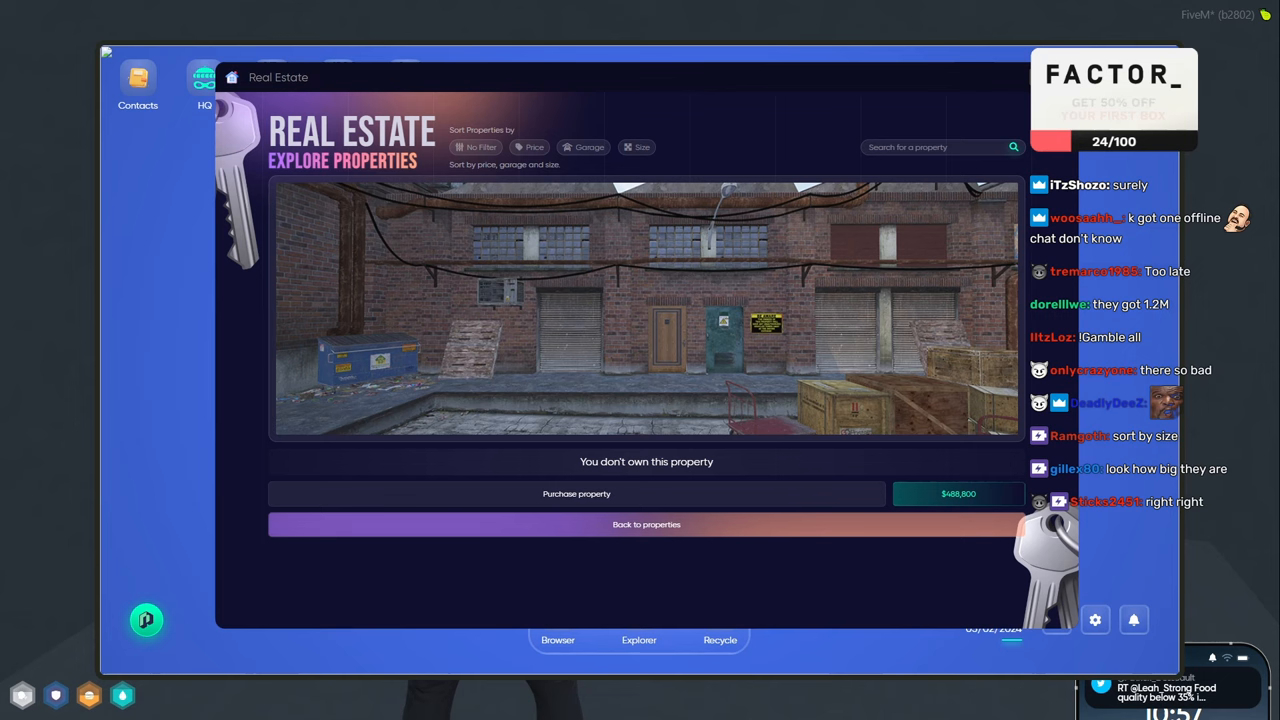
# Return to the full property listings and change their sort order in the Real Estate app.
pyautogui.click(644, 524)
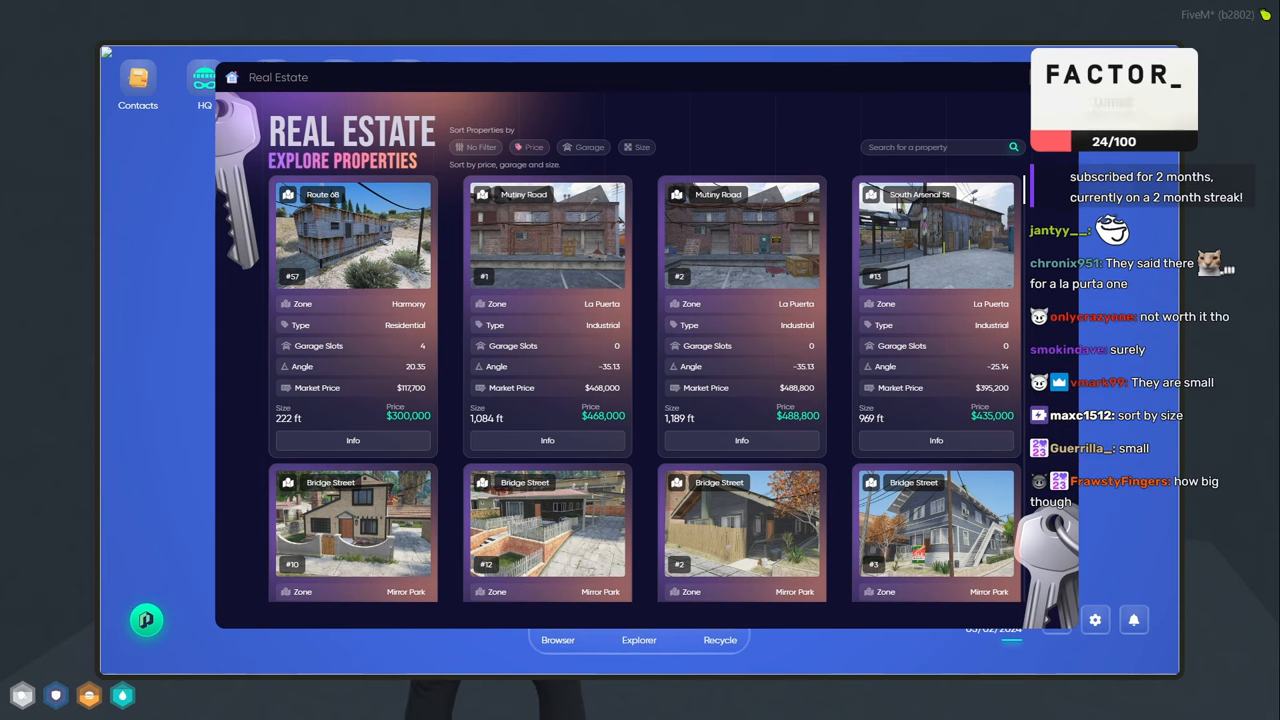
pyautogui.click(528, 148)
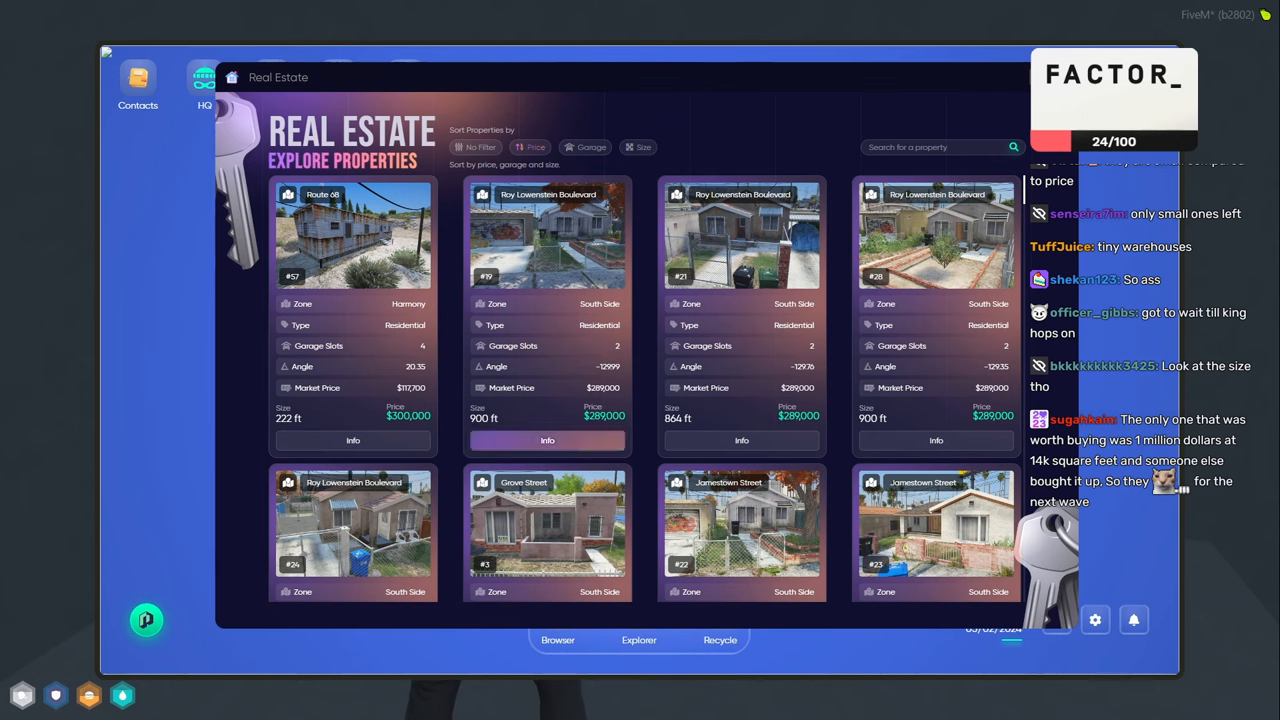
# Browse further down the property cards through Mirror Park, Paleto and South Side listings.
pyautogui.scroll(-3)
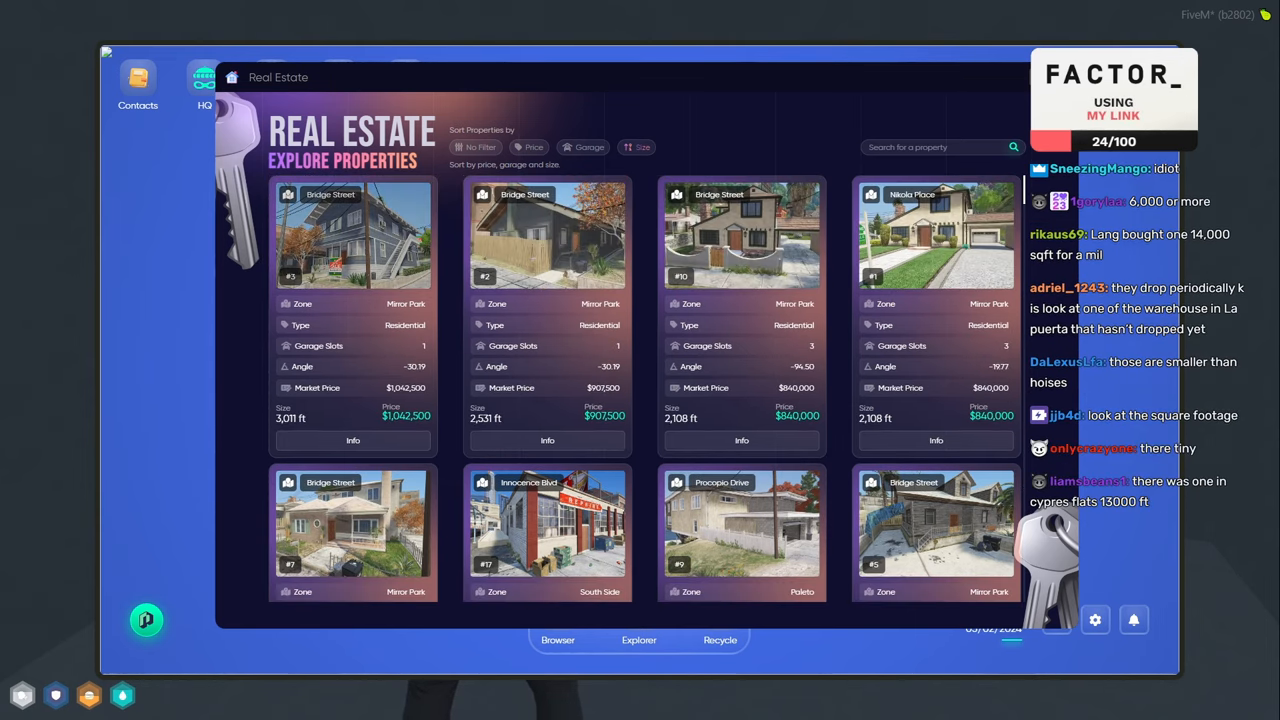
pyautogui.scroll(-3)
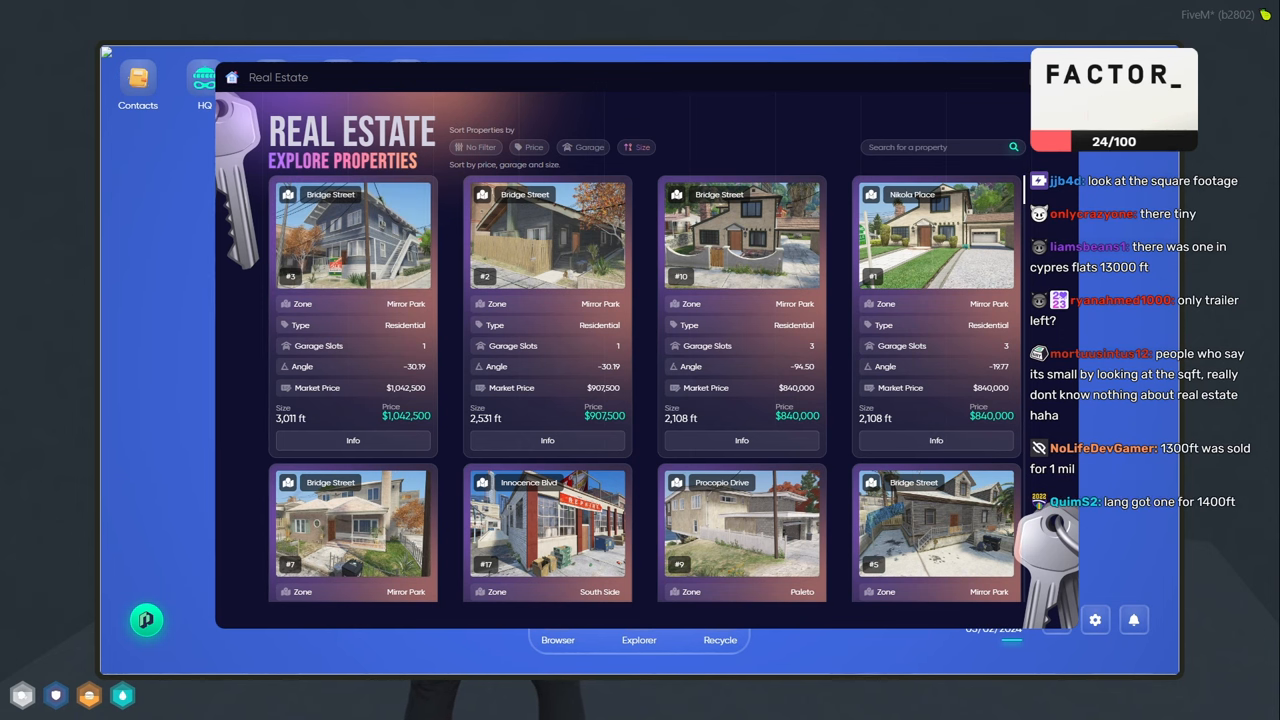
pyautogui.scroll(-3)
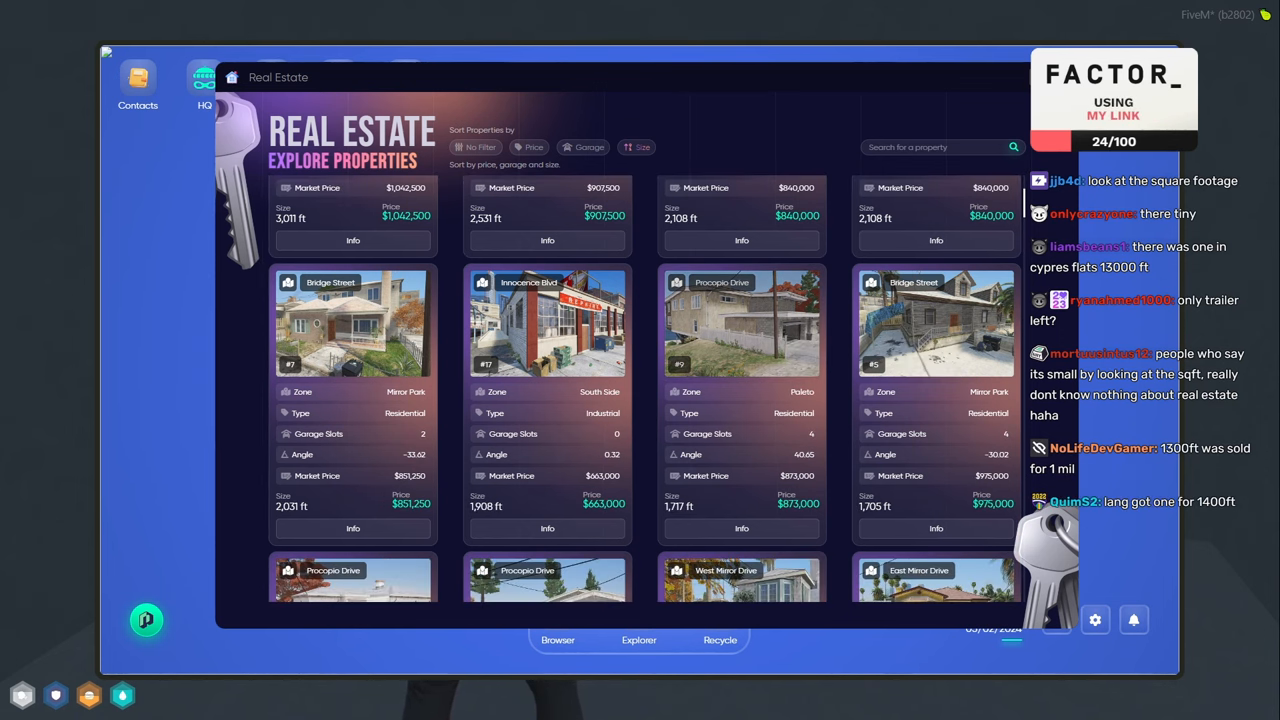
pyautogui.scroll(-3)
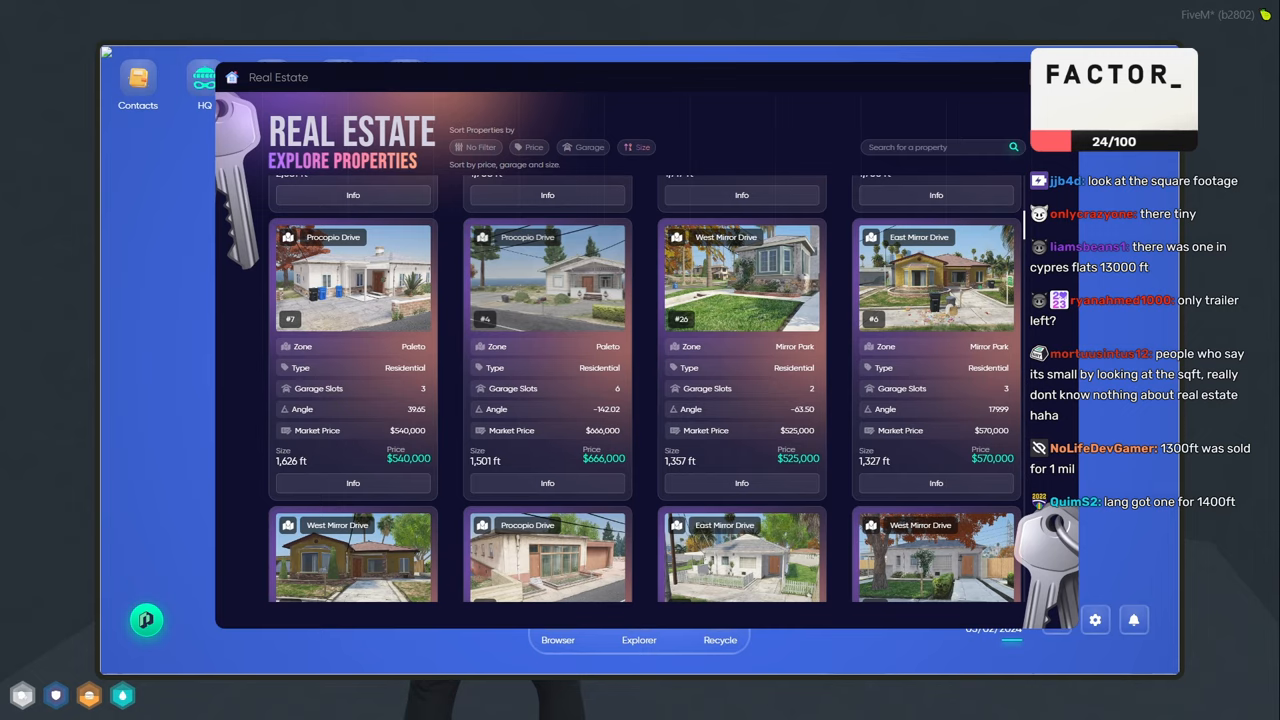
pyautogui.scroll(-3)
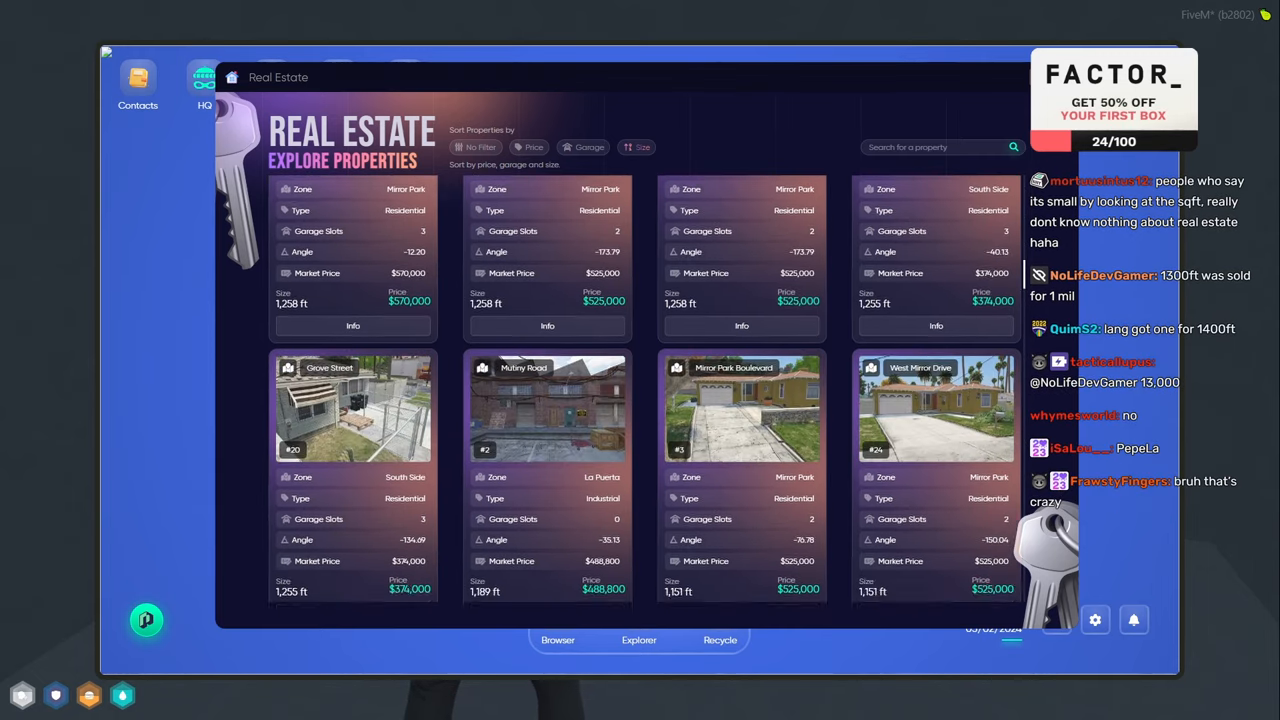
pyautogui.scroll(-3)
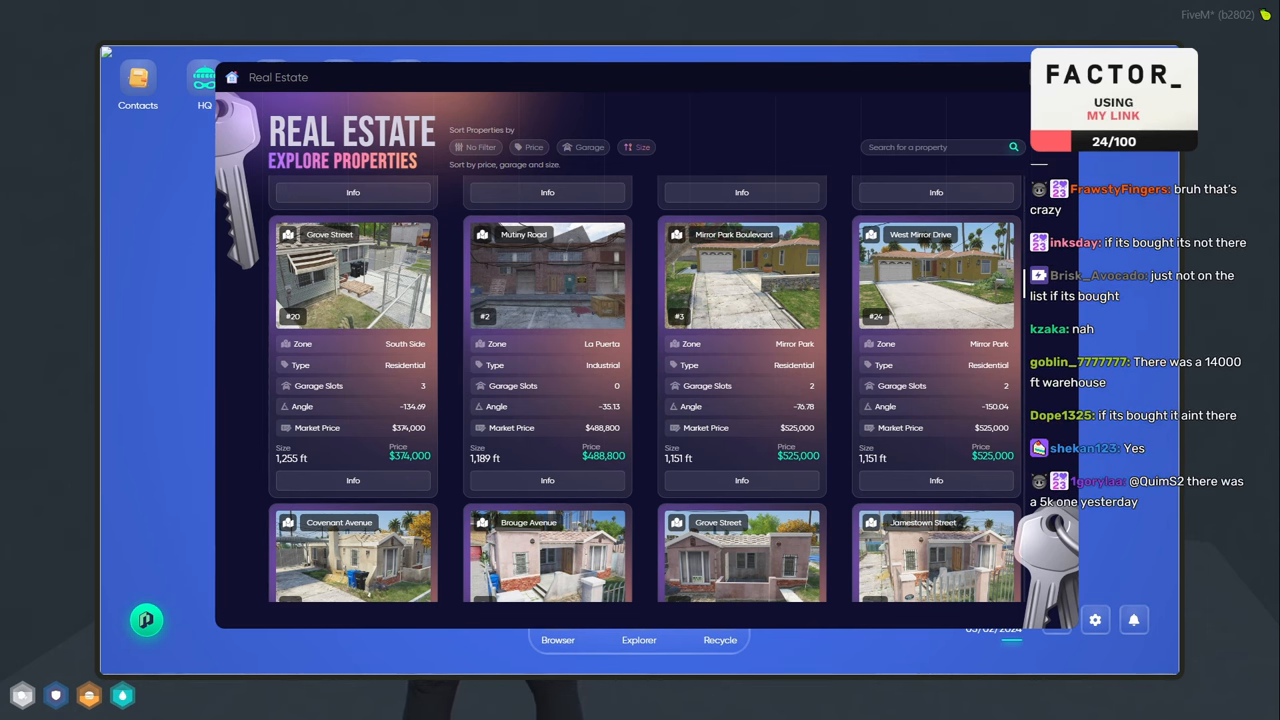
pyautogui.scroll(-3)
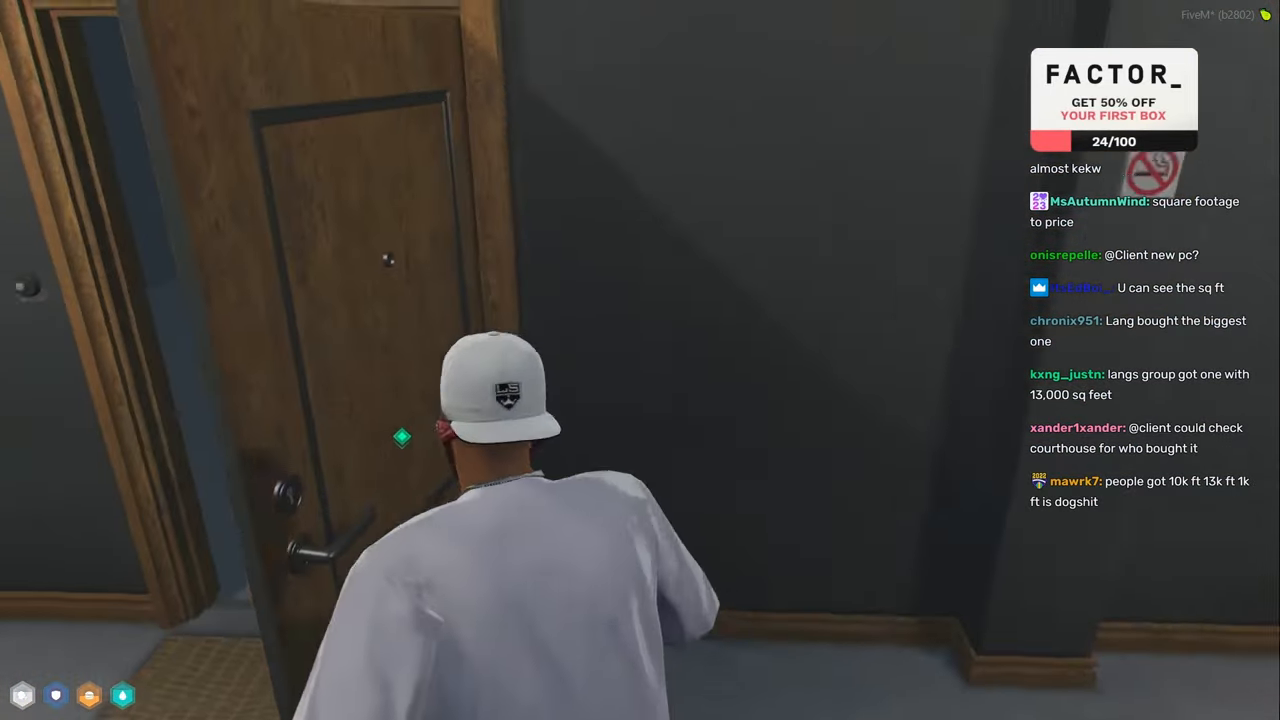
# Walk the character forward into the apartment hallway past door A503.
pyautogui.press('w')
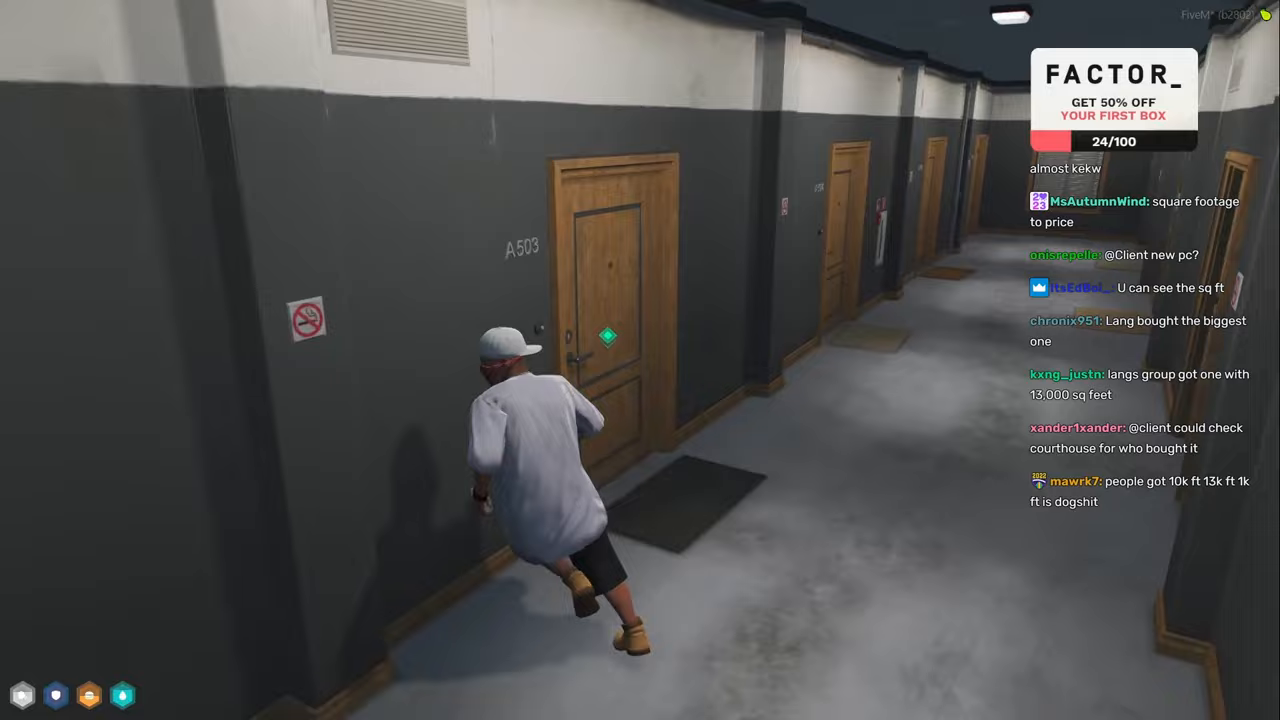